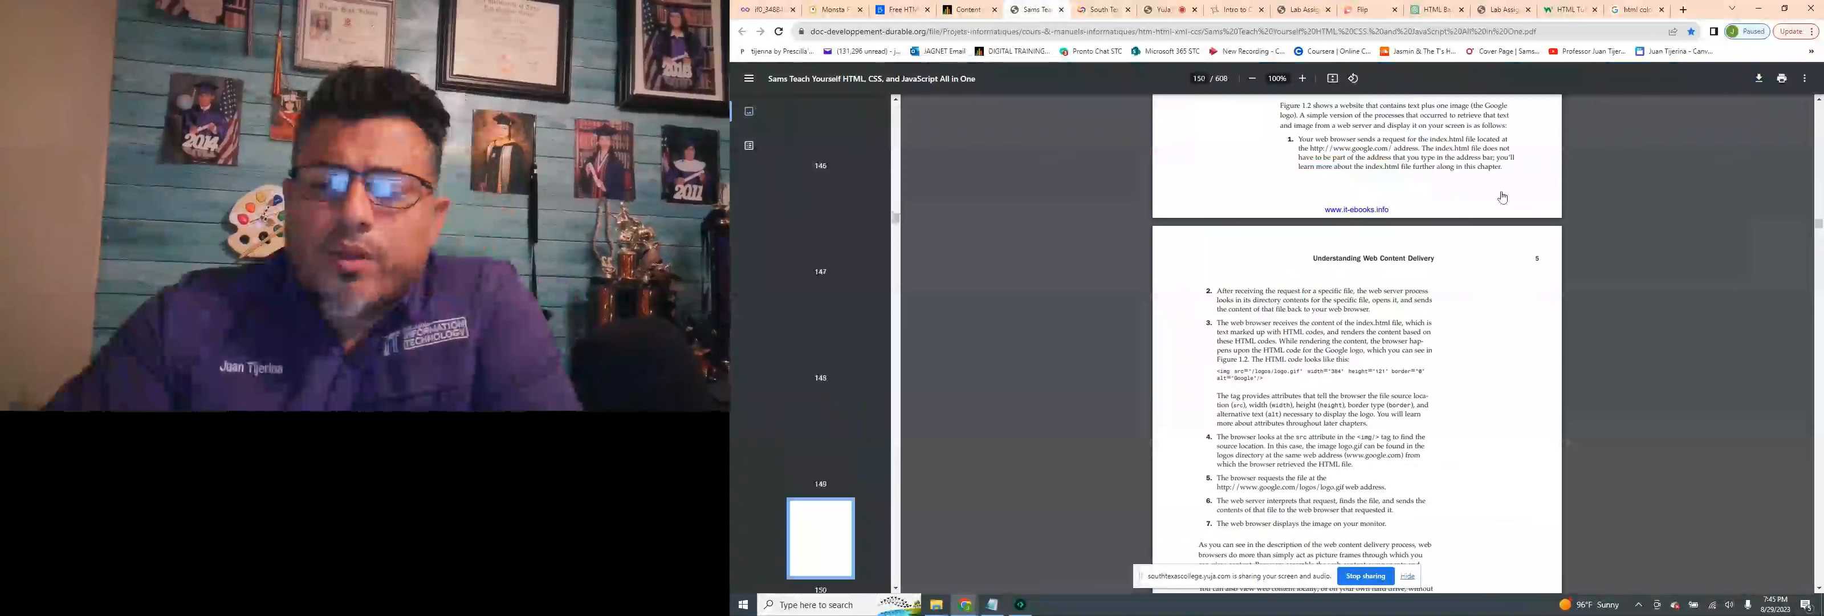
# Scroll down to the Chapter 8 title page, Working with Colors, Images, and Multimedia
pyautogui.scroll(-3)
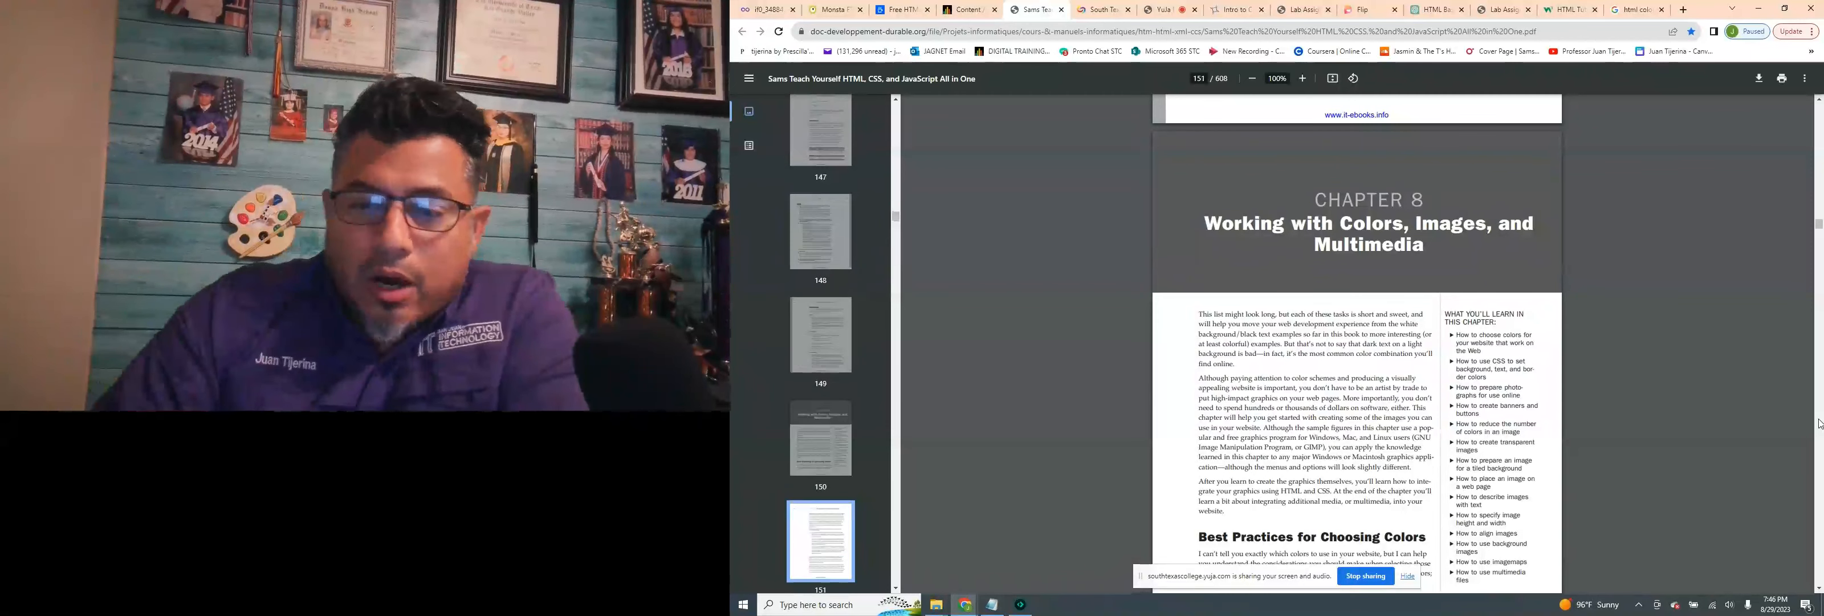
# Read through the web colors and hexadecimal color pages 151–158 to the Choosing Graphics Software heading
pyautogui.scroll(-3)
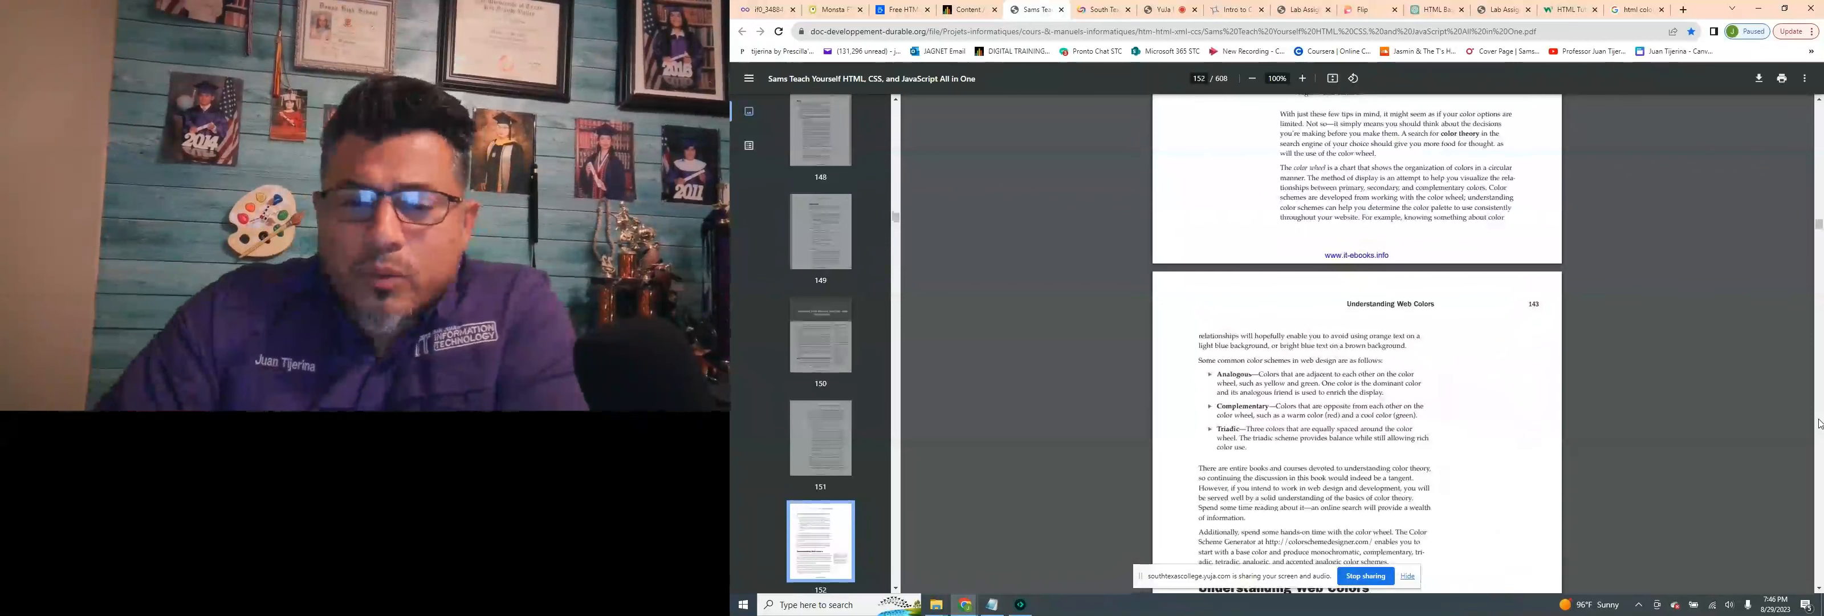
pyautogui.scroll(-3)
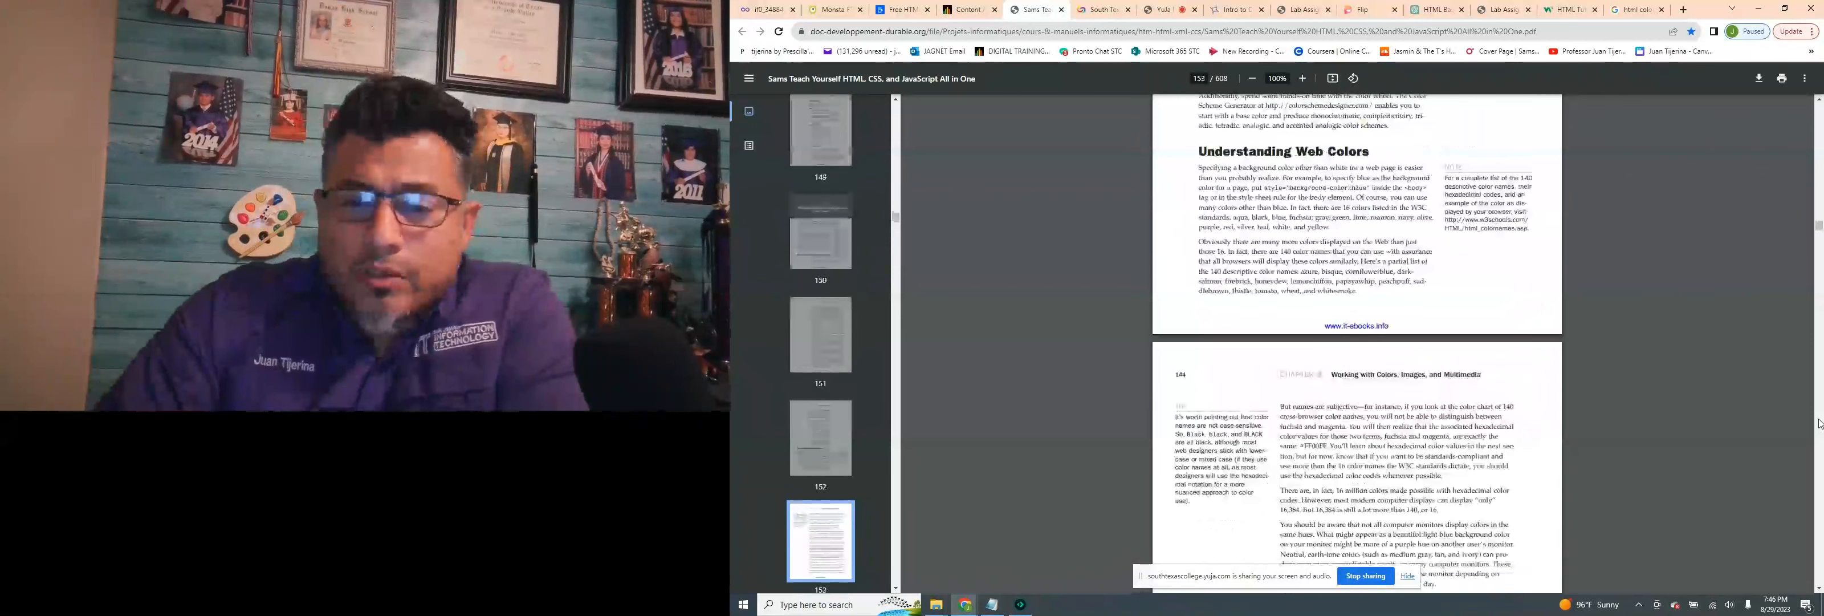
pyautogui.scroll(-3)
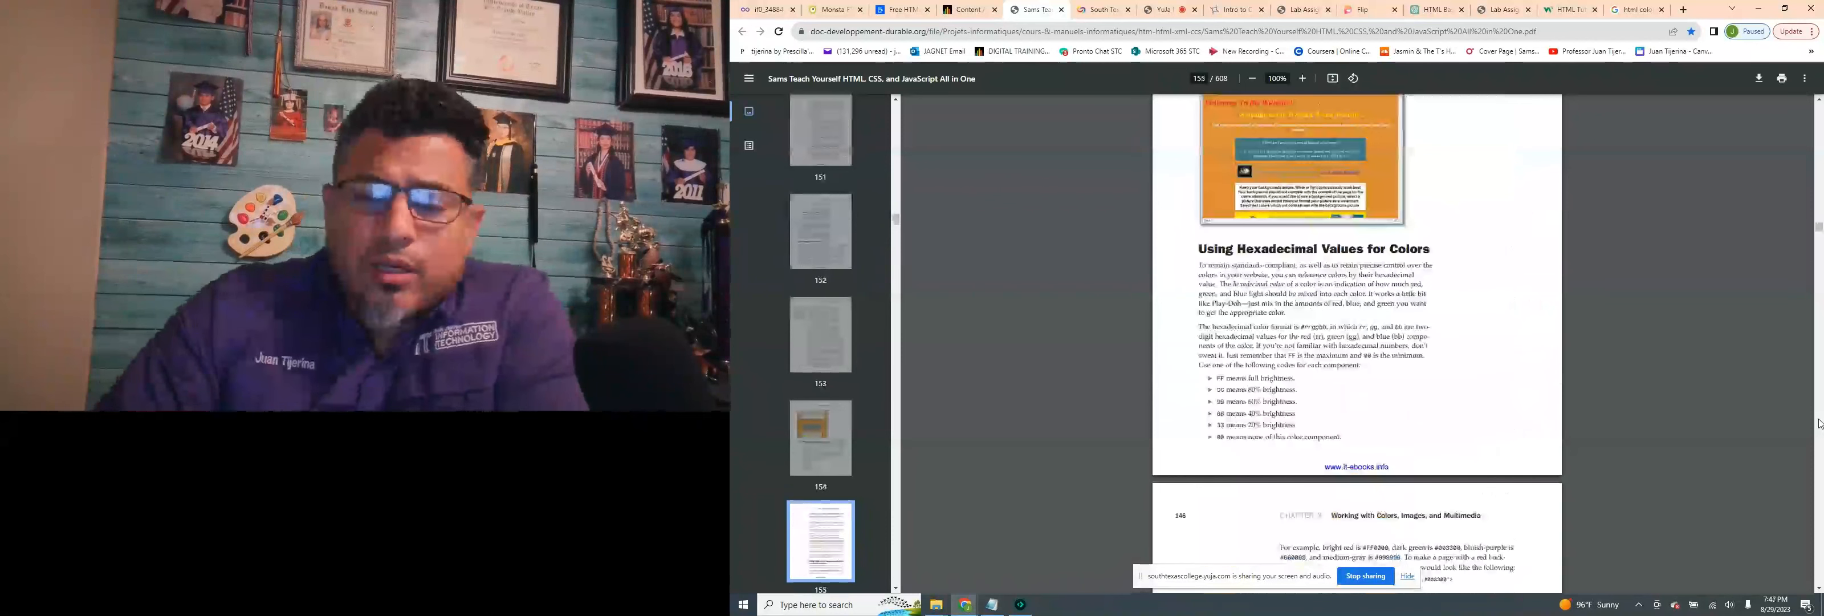
pyautogui.scroll(-3)
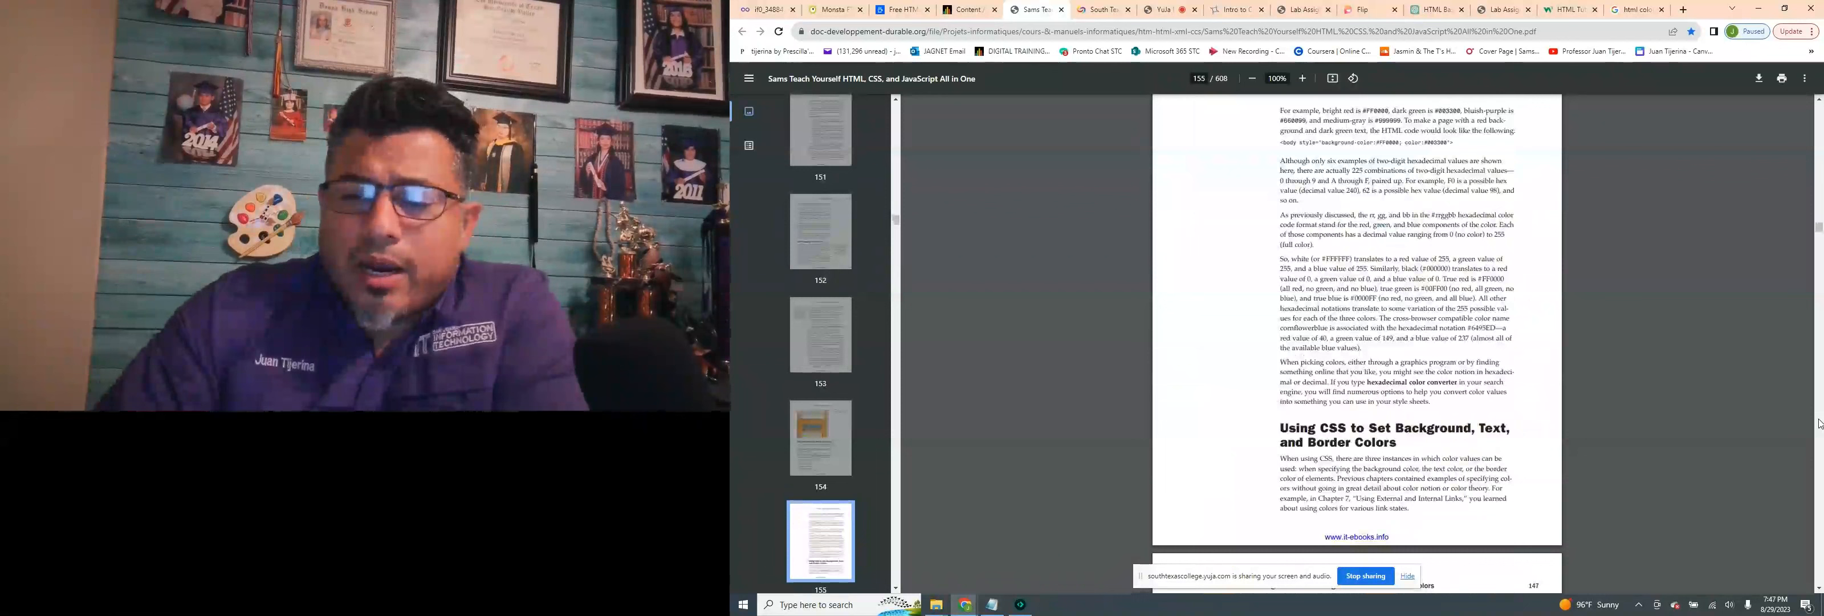
pyautogui.scroll(-3)
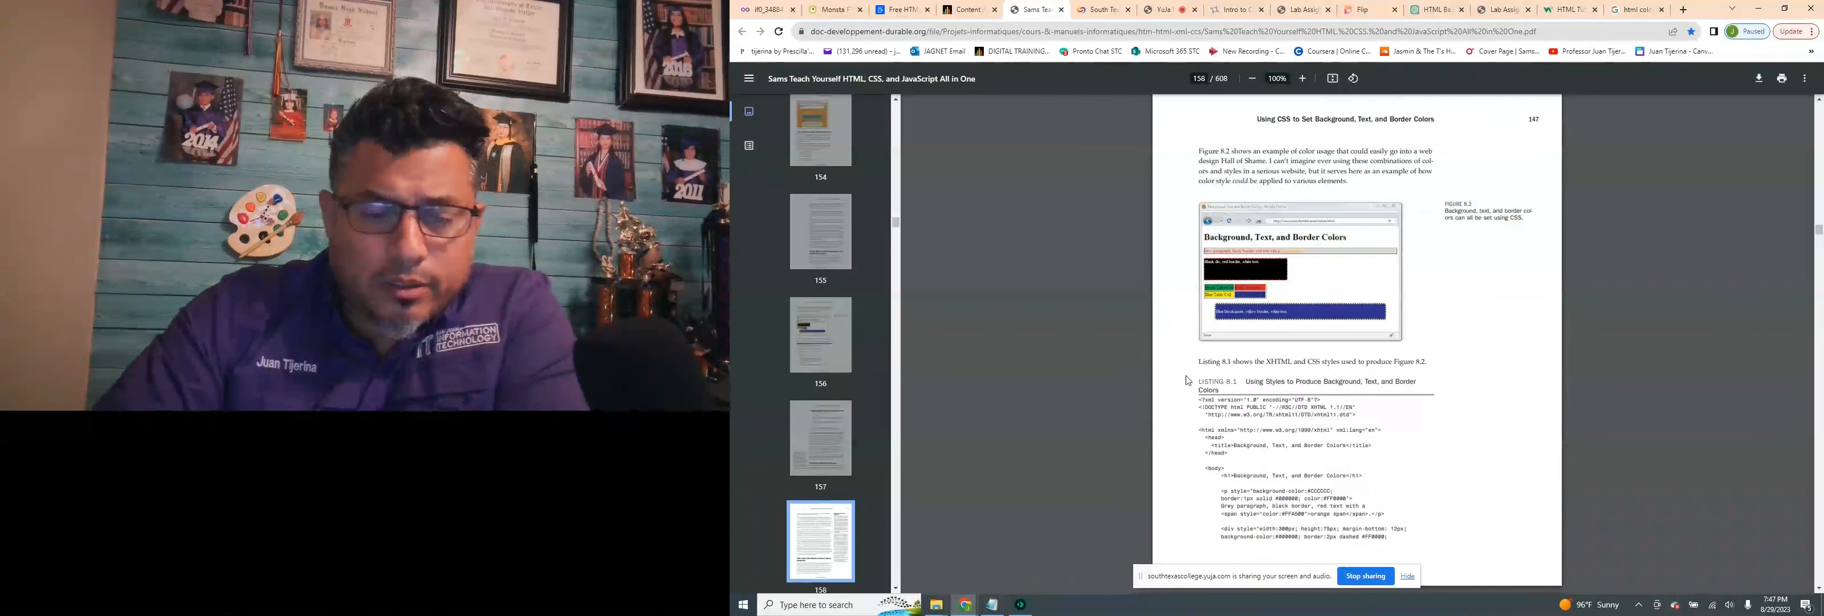
pyautogui.scroll(-3)
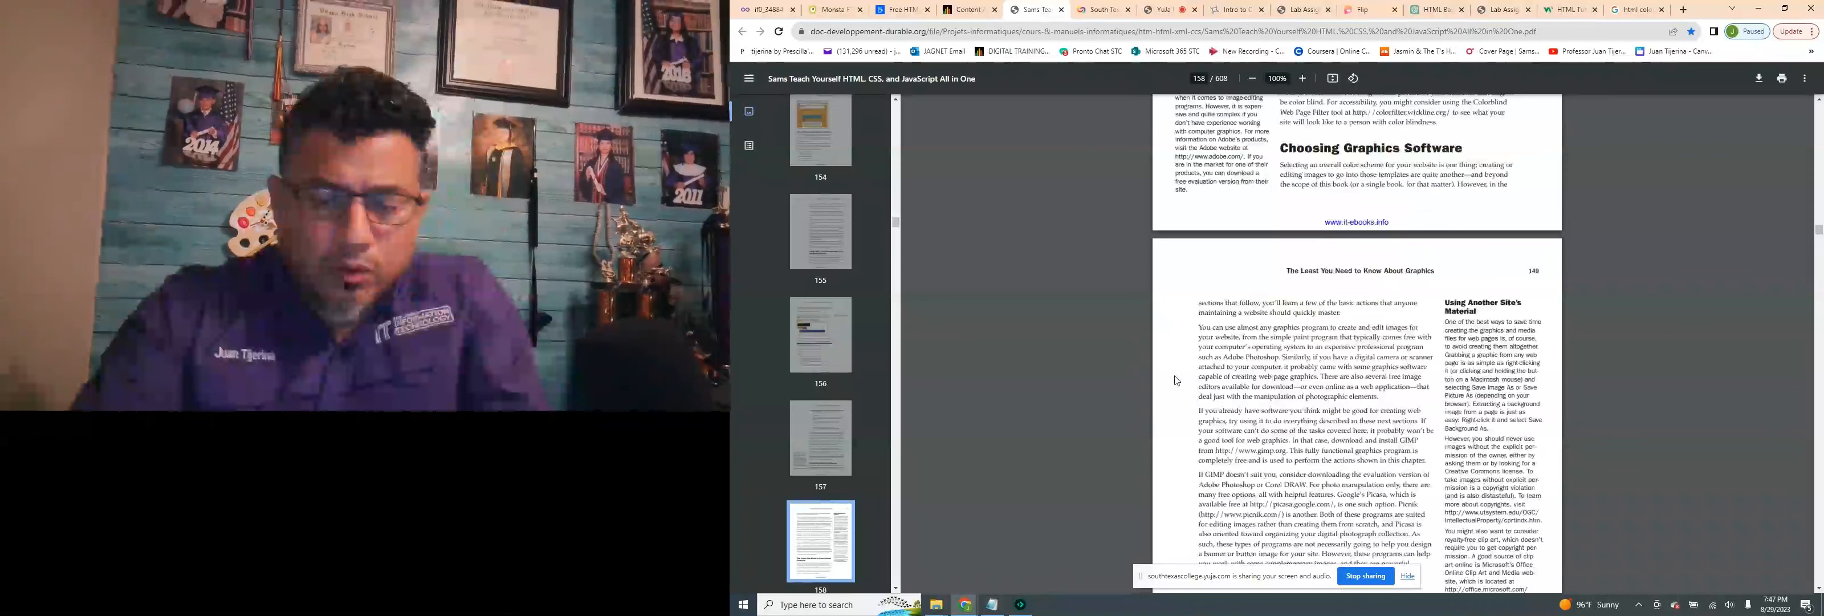
# Zoom in two levels and skim the image resizing and color-tweaking pages
pyautogui.click(1301, 78)
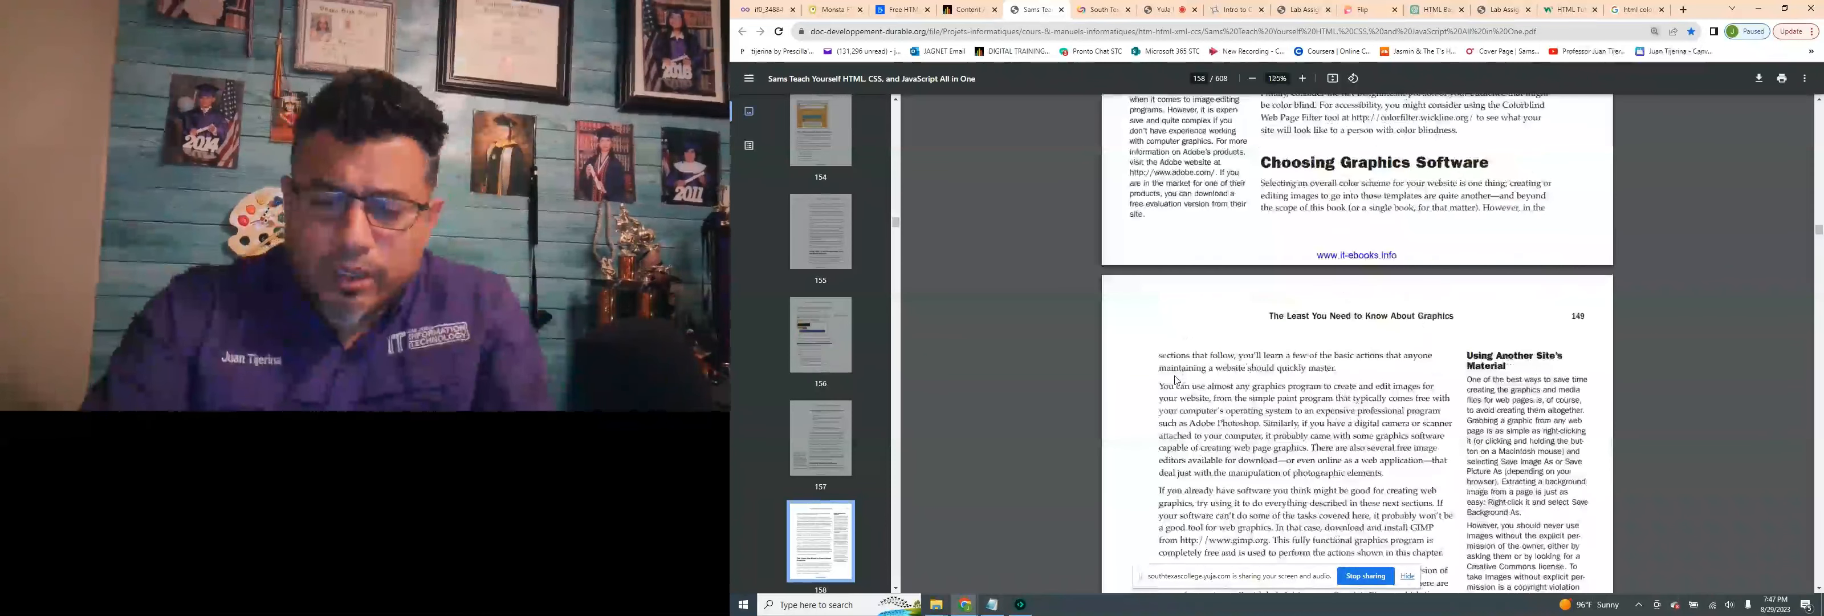
pyautogui.click(1301, 78)
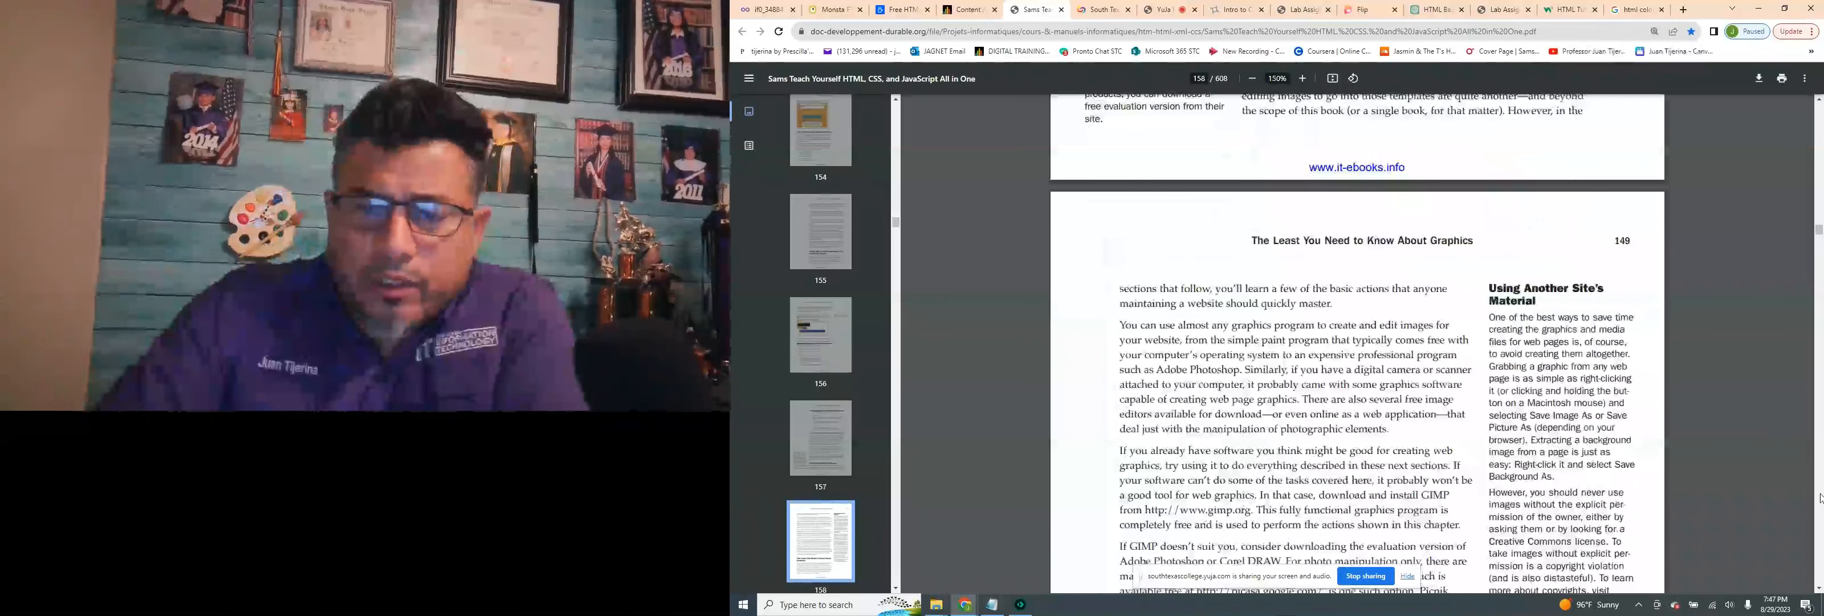
pyautogui.scroll(-3)
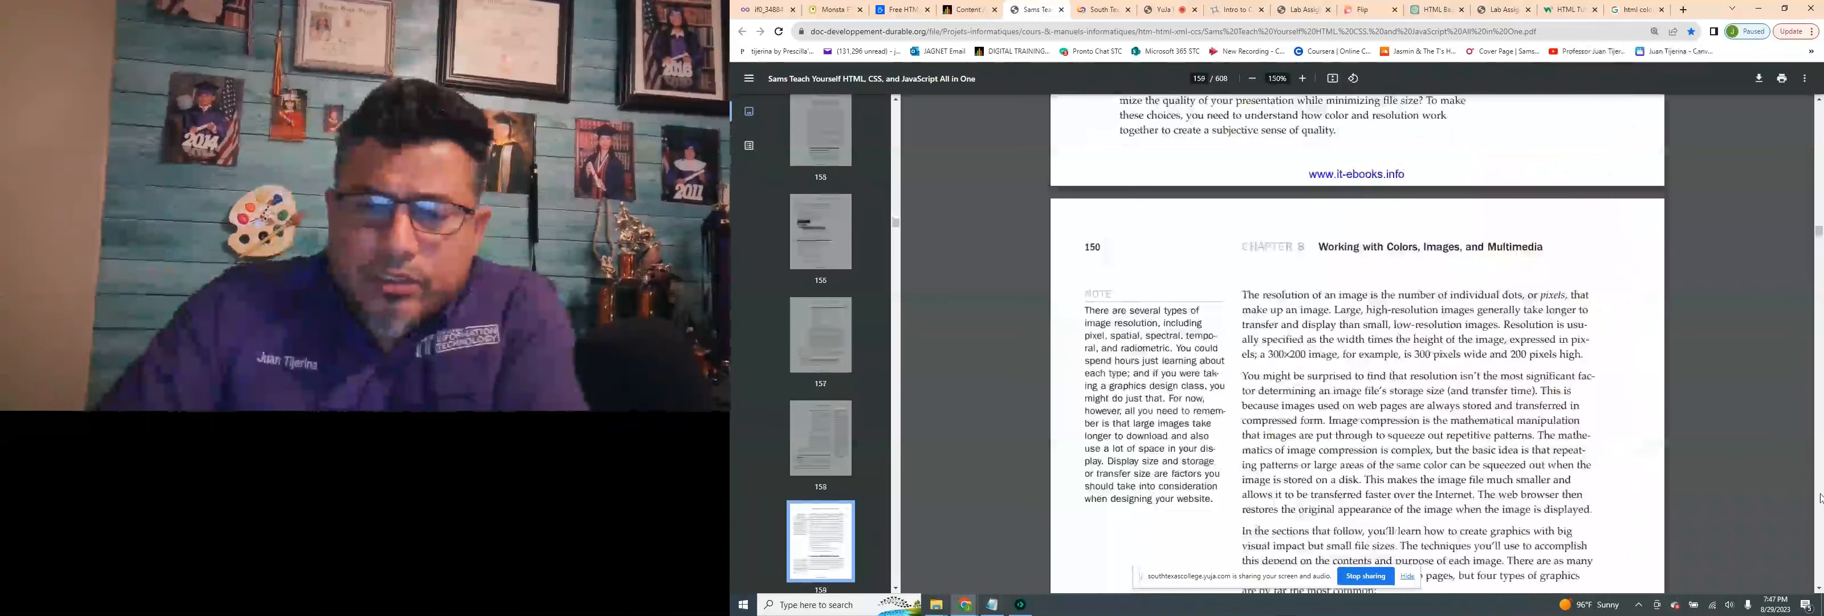
pyautogui.scroll(-3)
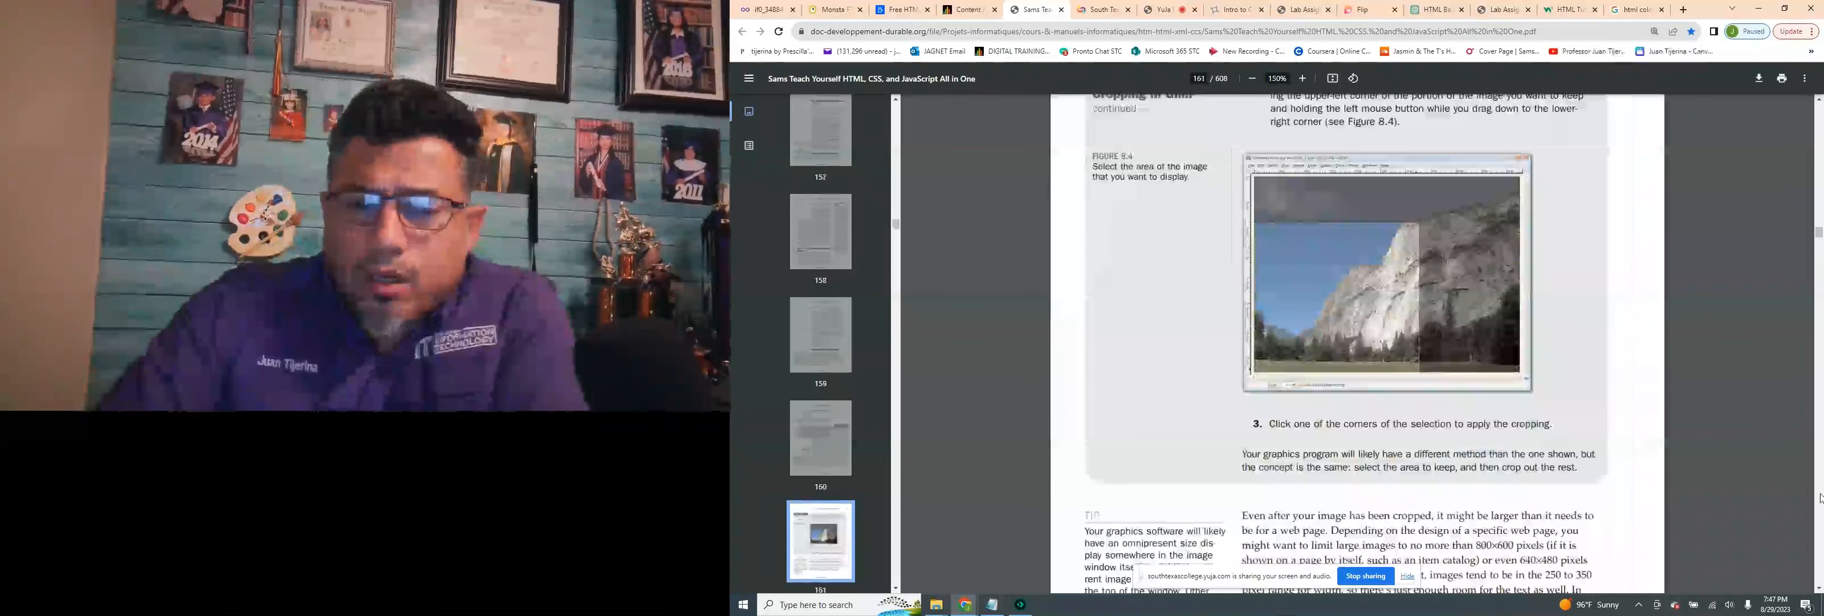
pyautogui.scroll(-3)
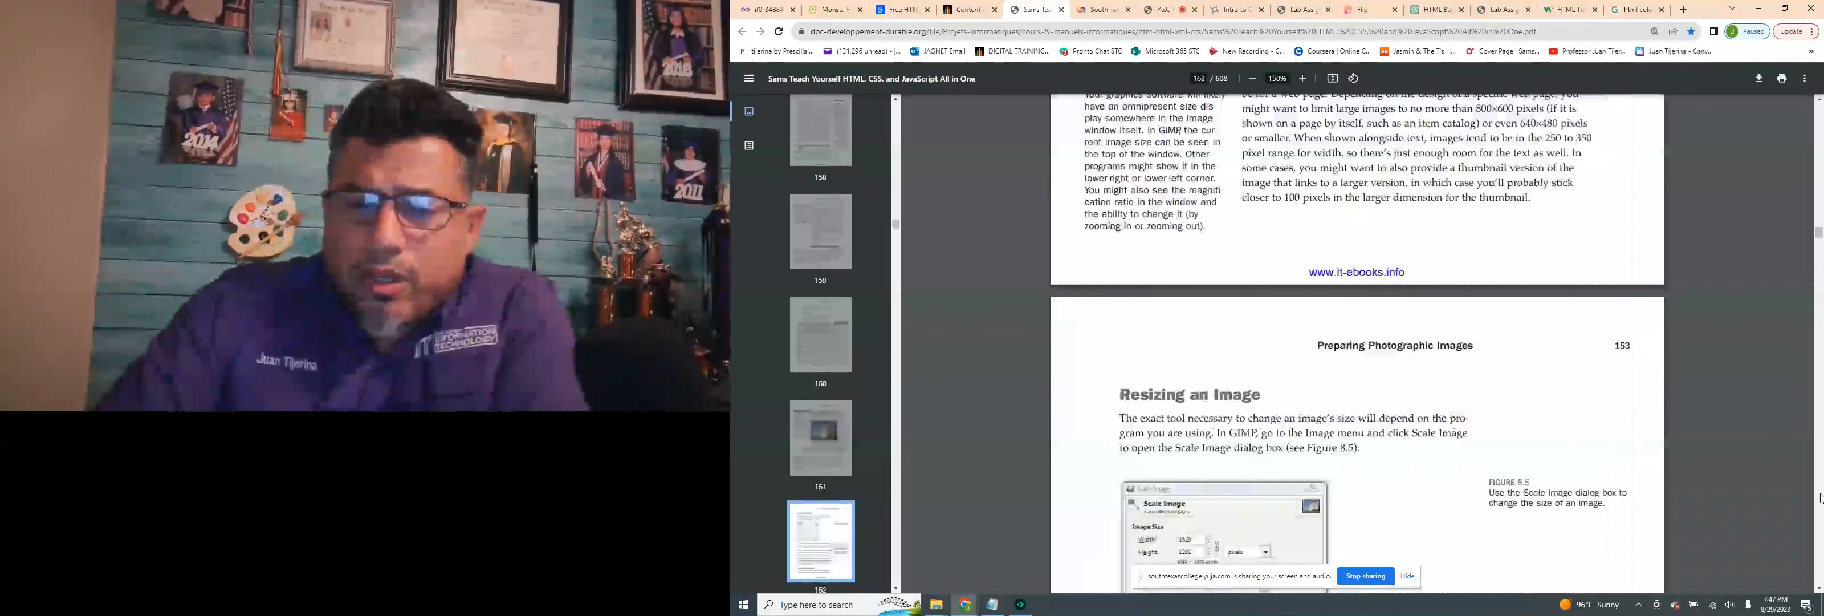
pyautogui.scroll(-3)
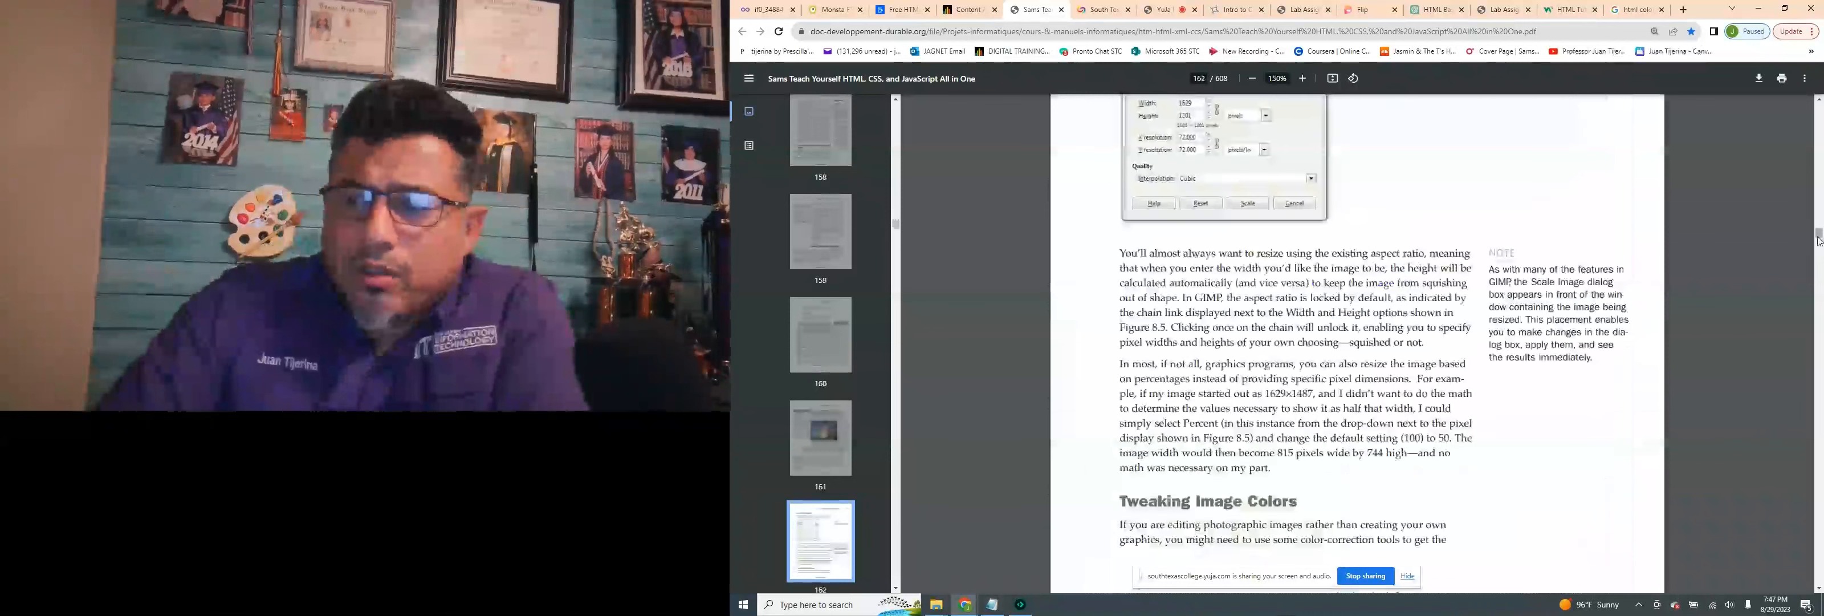
pyautogui.scroll(-3)
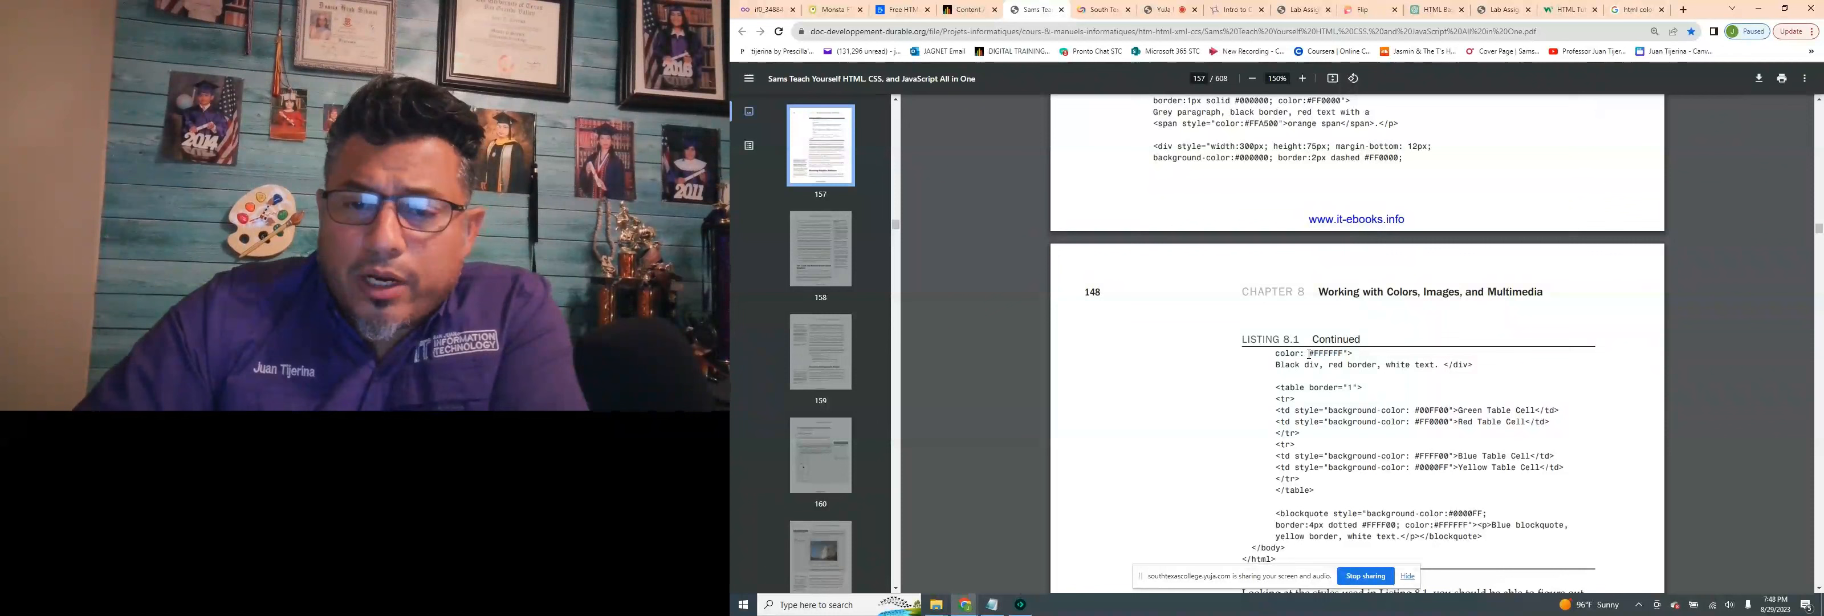
# Select the #FFFFFF hex value in Listing 8.1 Continued on page 148
pyautogui.doubleClick(1326, 352)
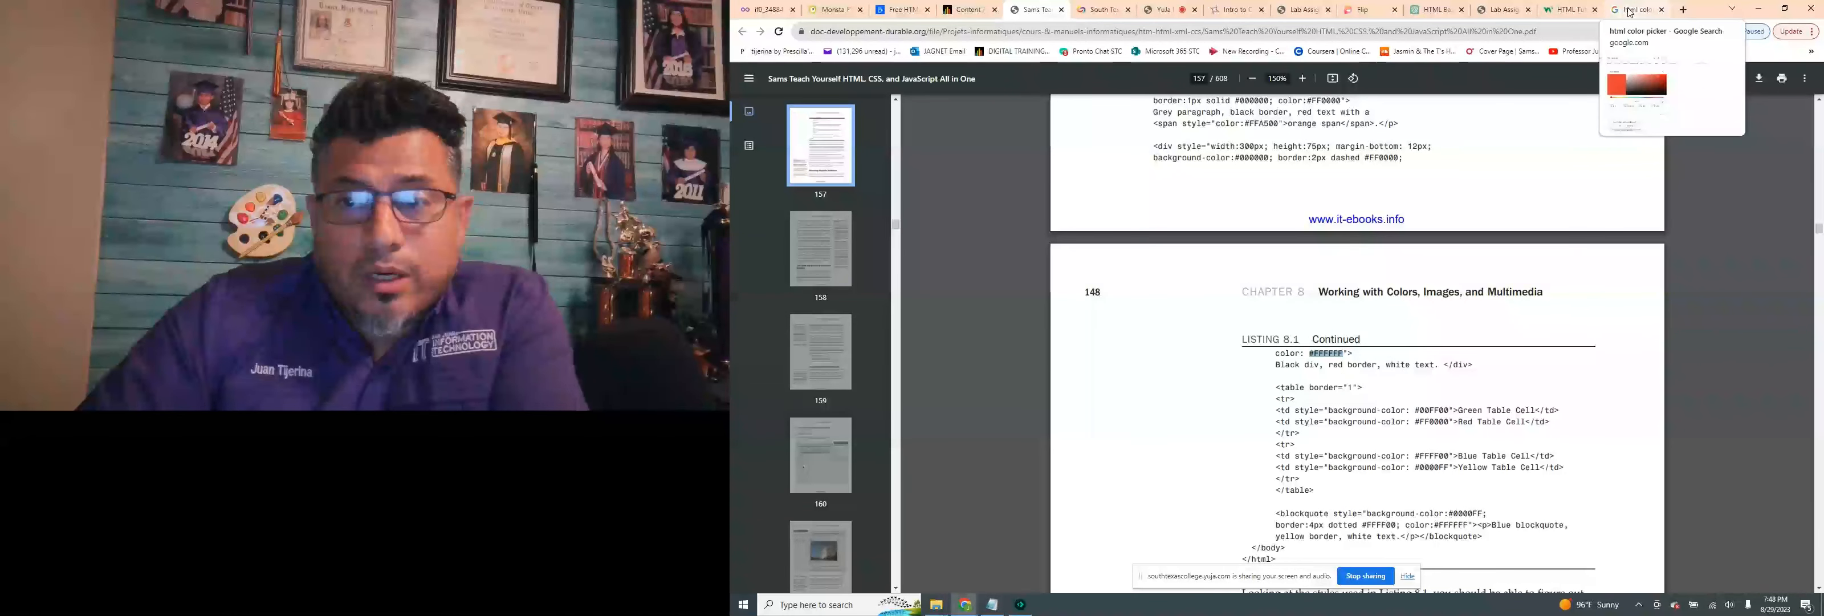
# Switch to the Google html color picker and select the current colour's HEX code
pyautogui.click(1638, 9)
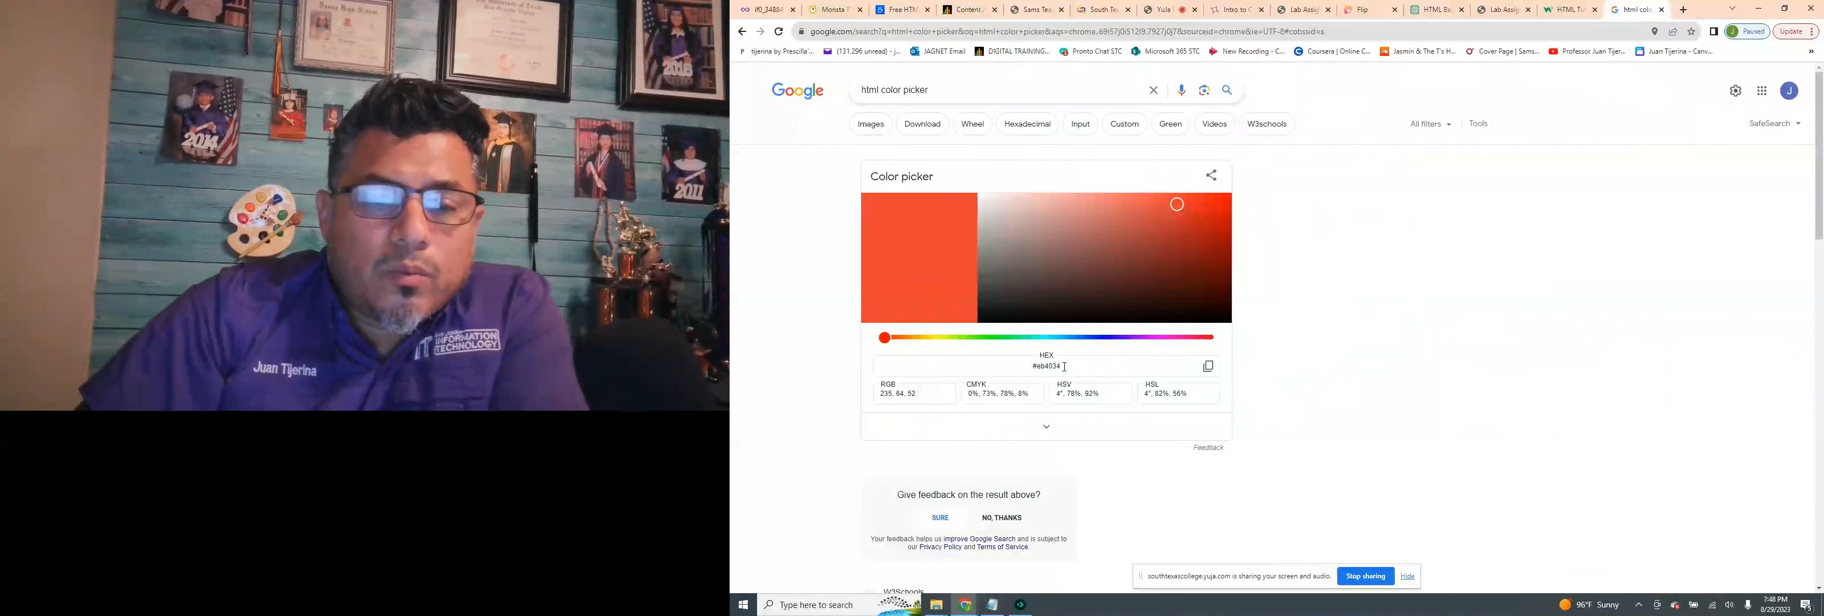
pyautogui.doubleClick(1044, 366)
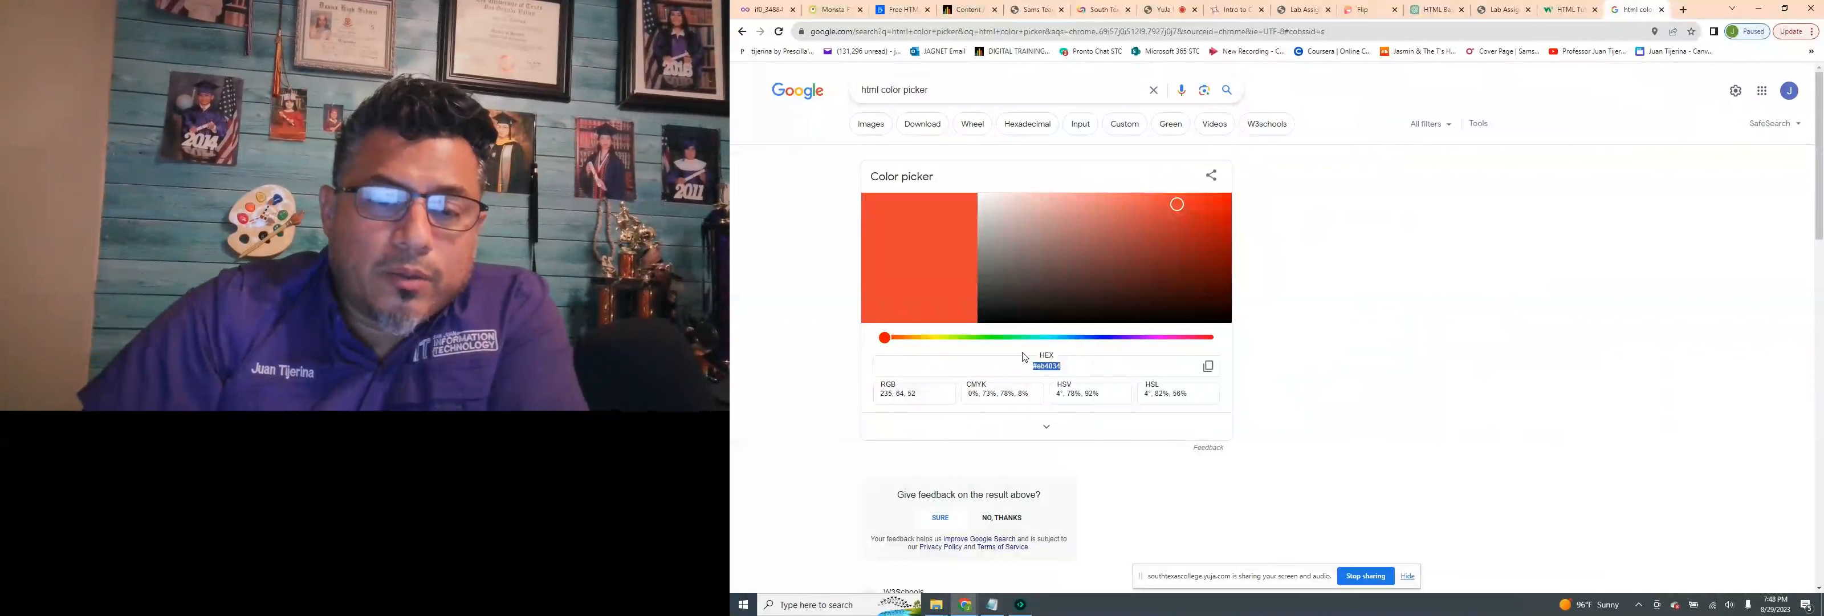
pyautogui.click(1044, 366)
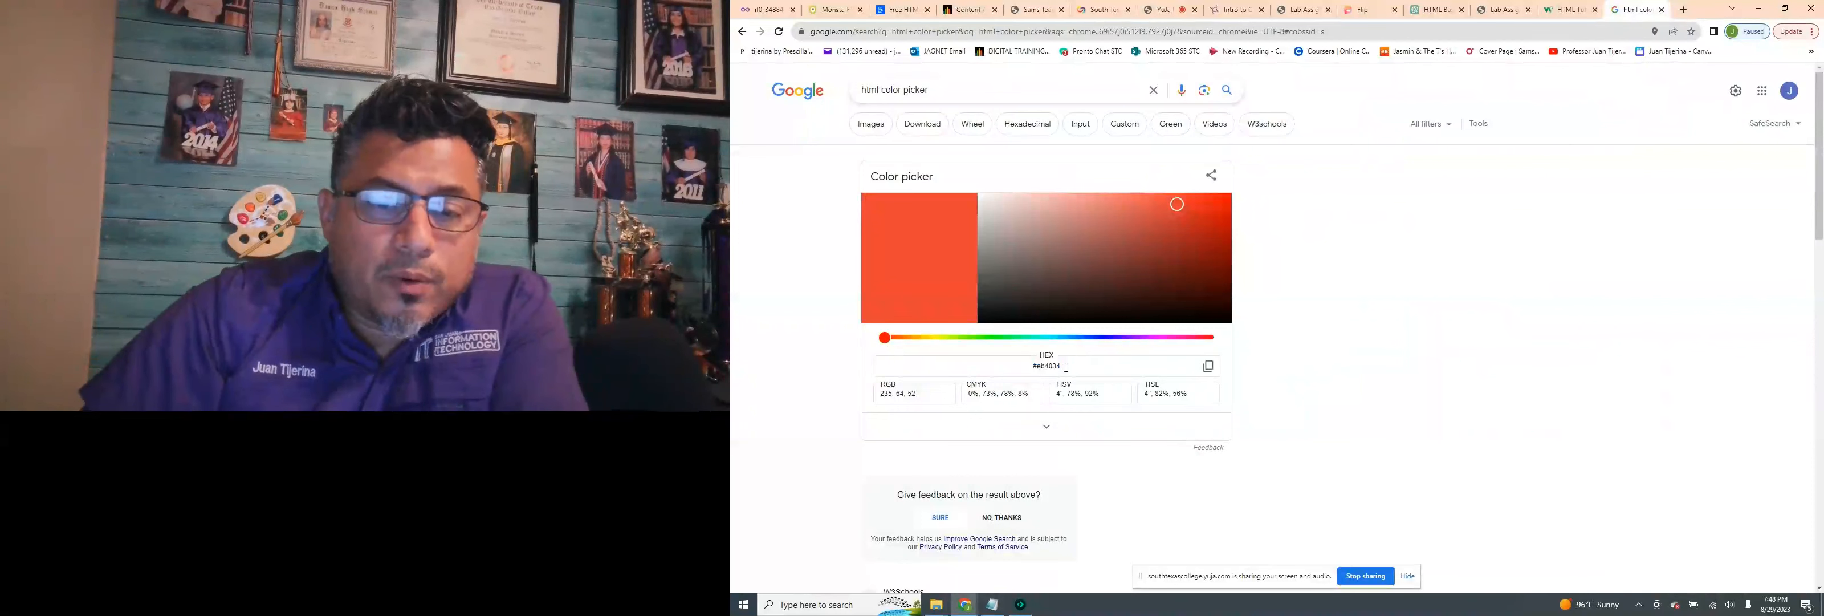
pyautogui.doubleClick(1044, 367)
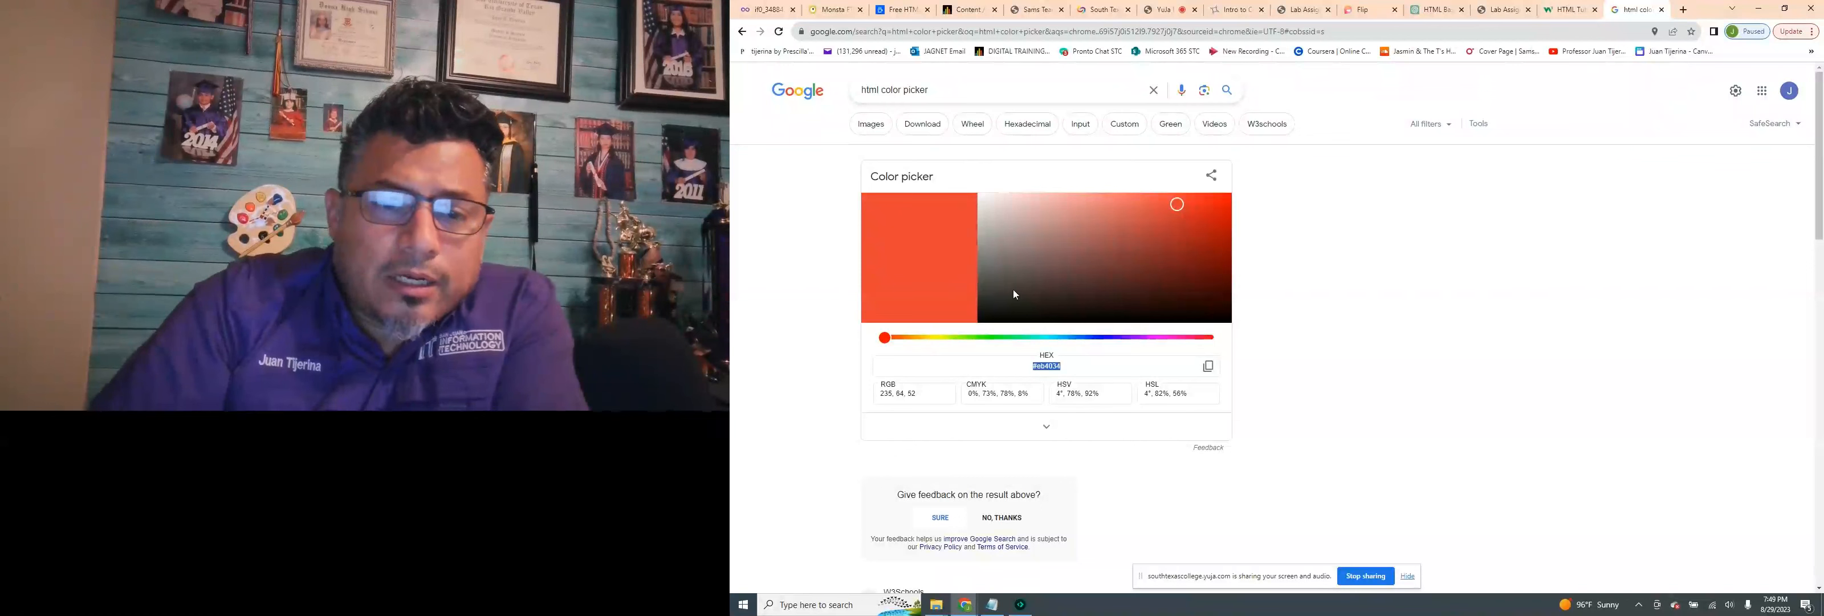
# Pick a darker brownish-red in the gradient to see its hex and RGB values
pyautogui.click(1106, 257)
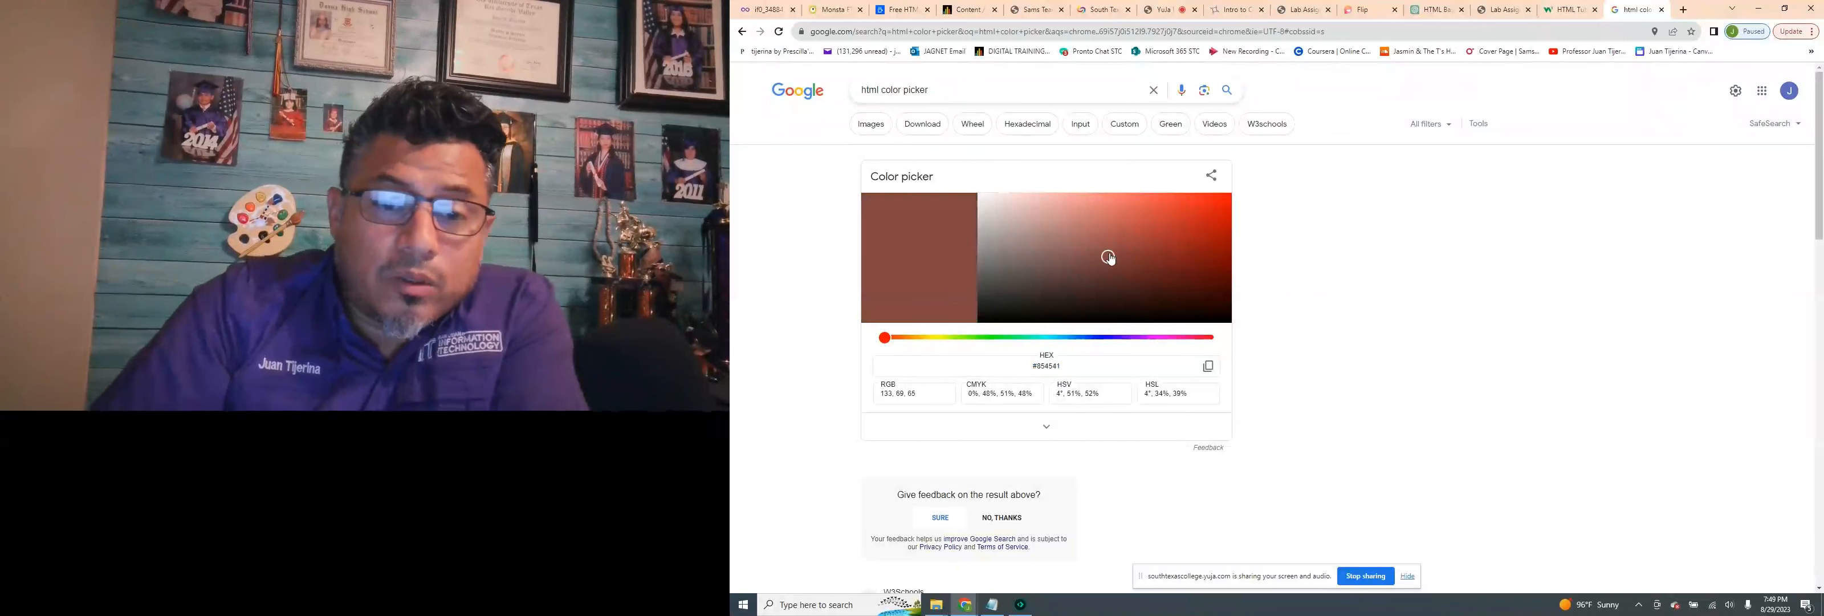
pyautogui.click(1144, 245)
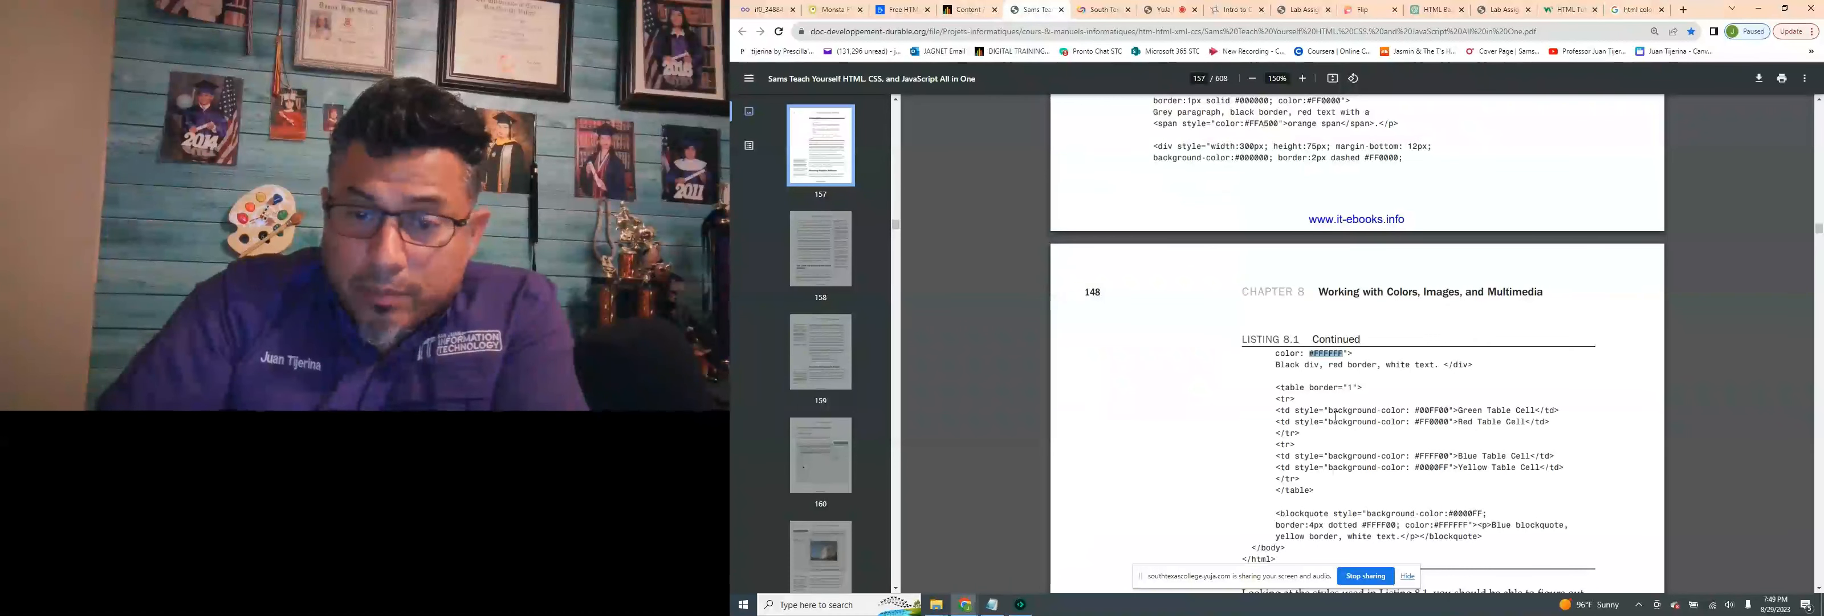
# Highlight background-color on the Green Table Cell line, then move to the W3Schools tab
pyautogui.doubleClick(1352, 409)
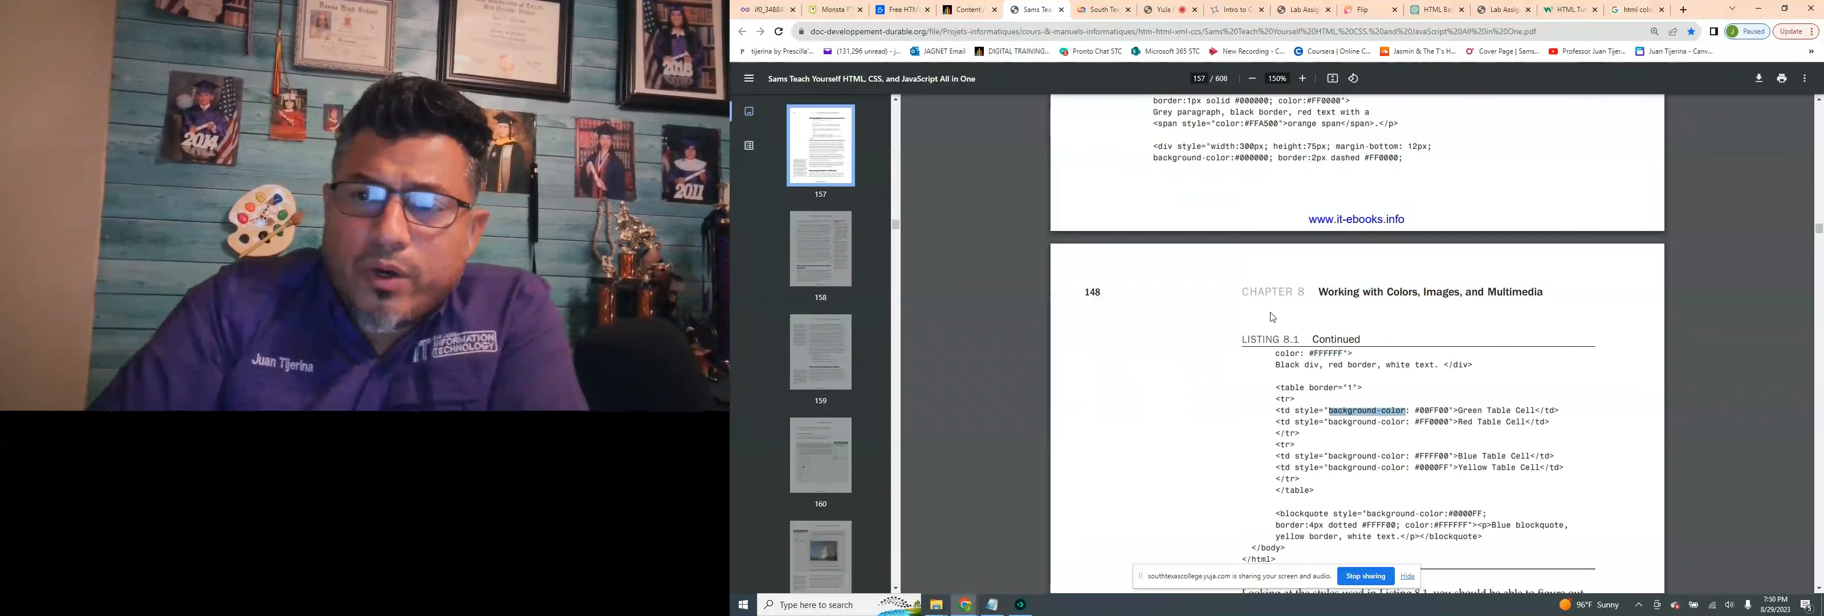
pyautogui.moveTo(1253, 447)
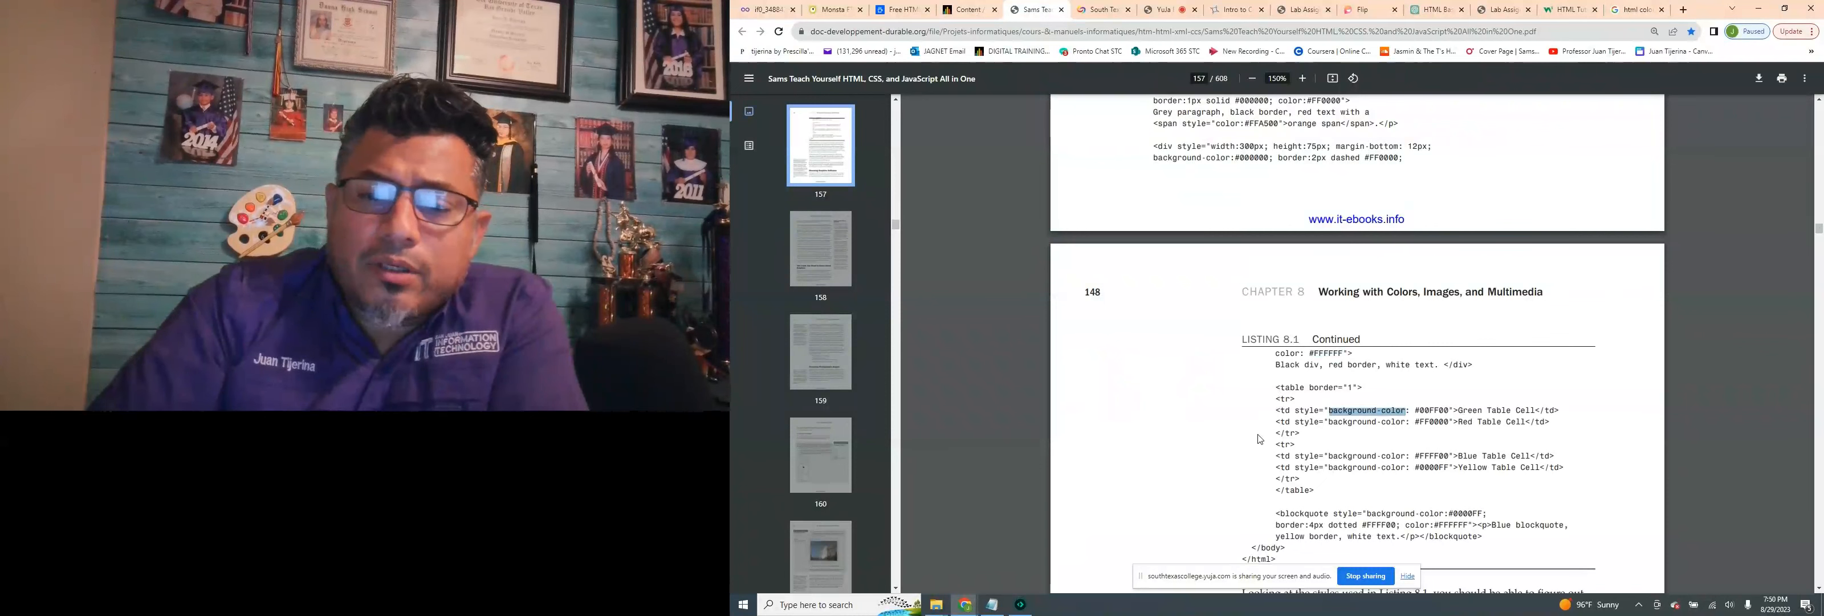
pyautogui.click(1569, 9)
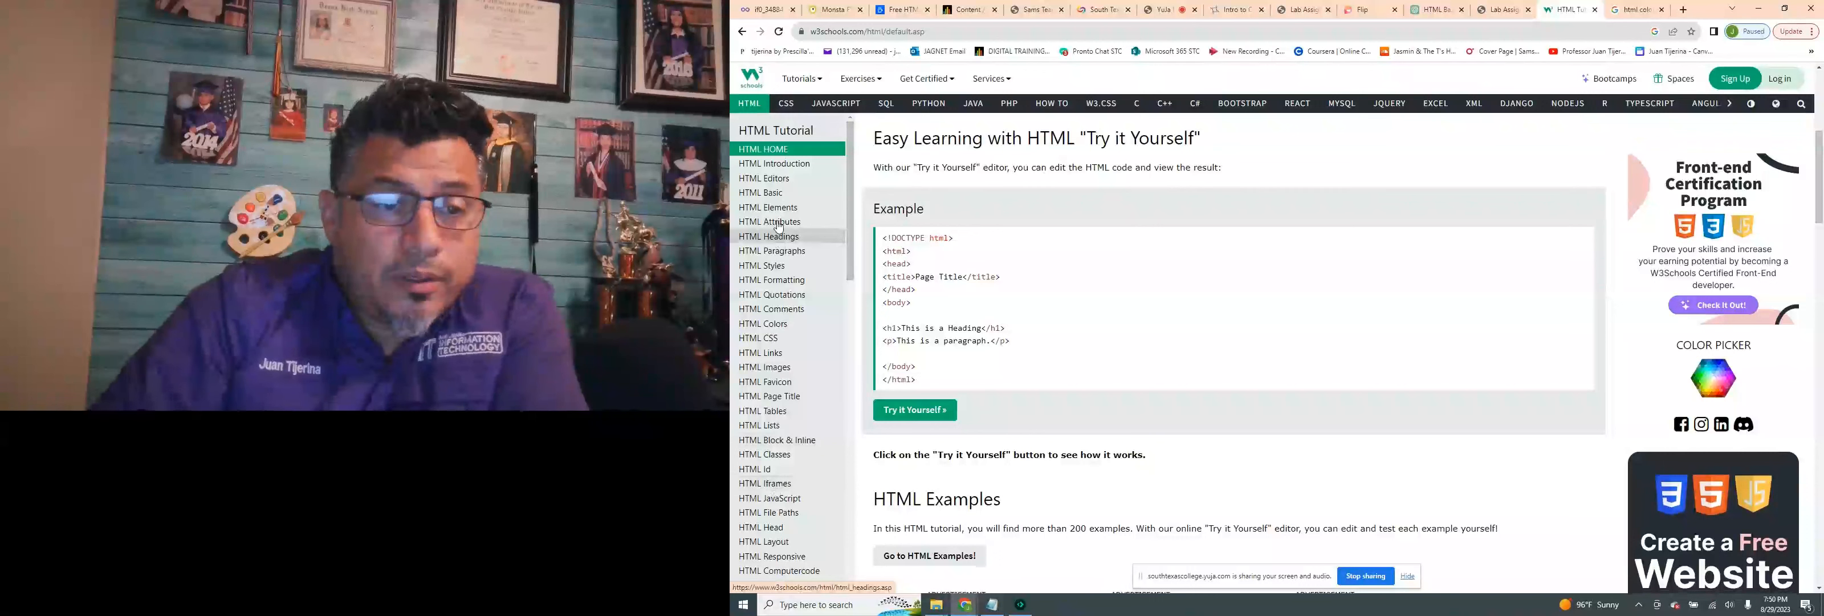
# Open the HTML Attributes lesson from the W3Schools sidebar
pyautogui.click(768, 221)
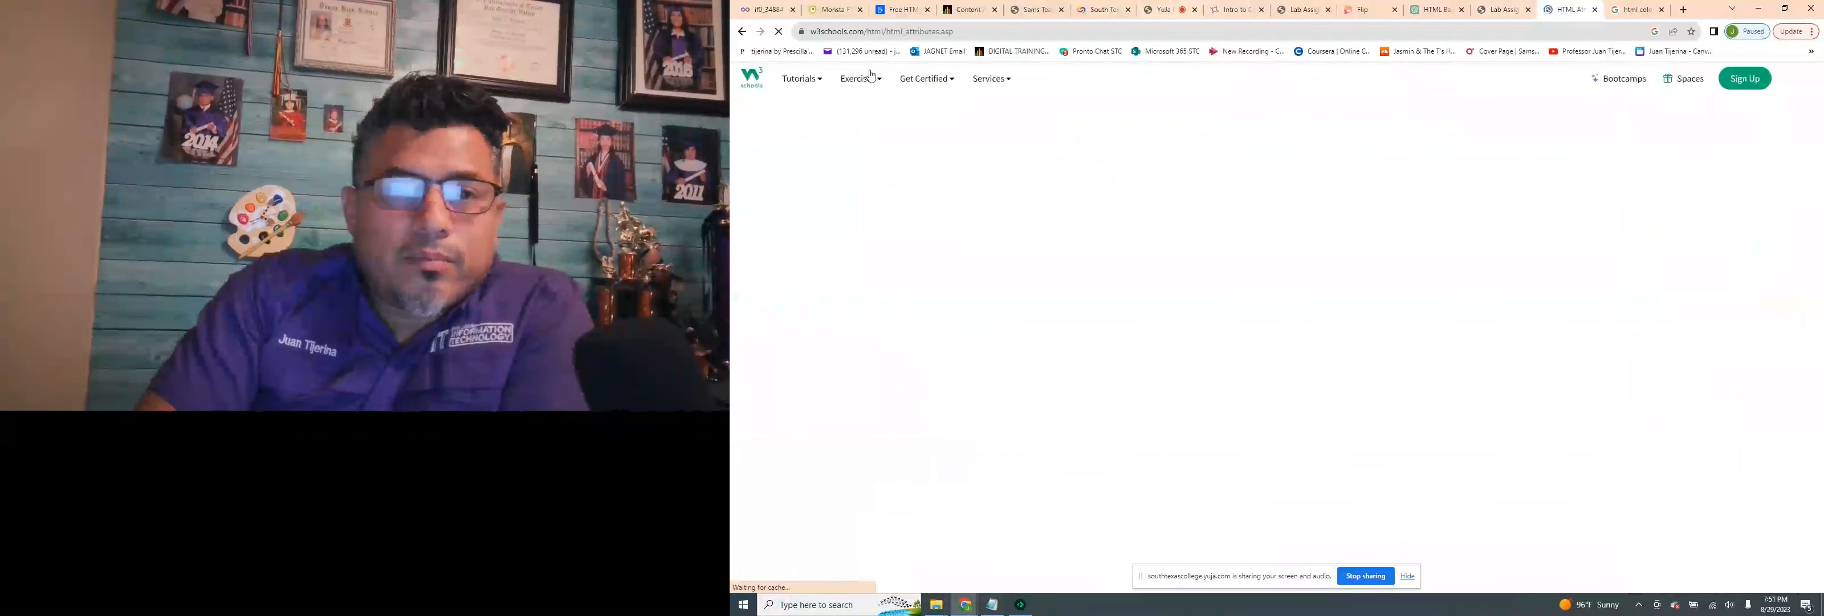
pyautogui.moveTo(1035, 9)
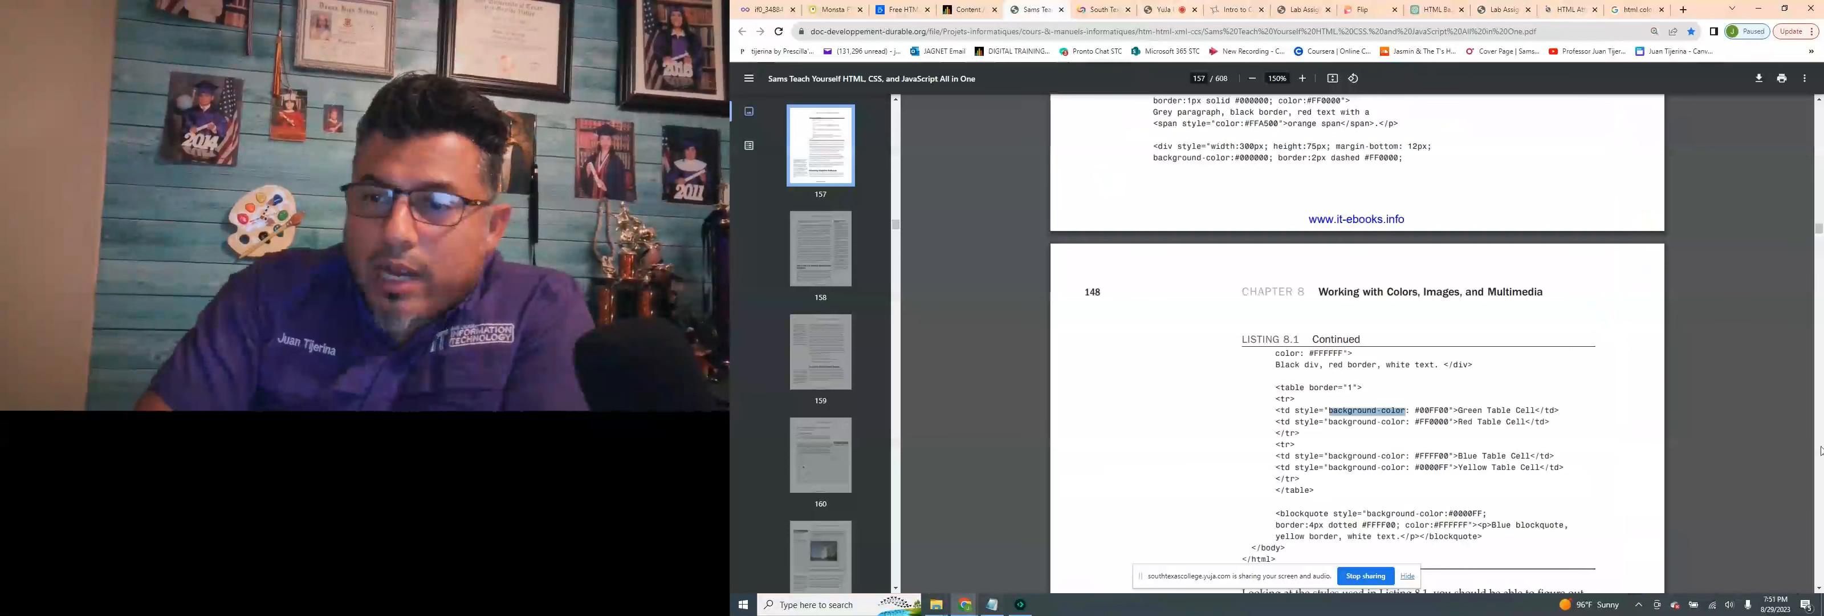
# Scroll from Listing 8.1 on page 148 to the Cropping in GIMP exercise on page 152
pyautogui.scroll(-3)
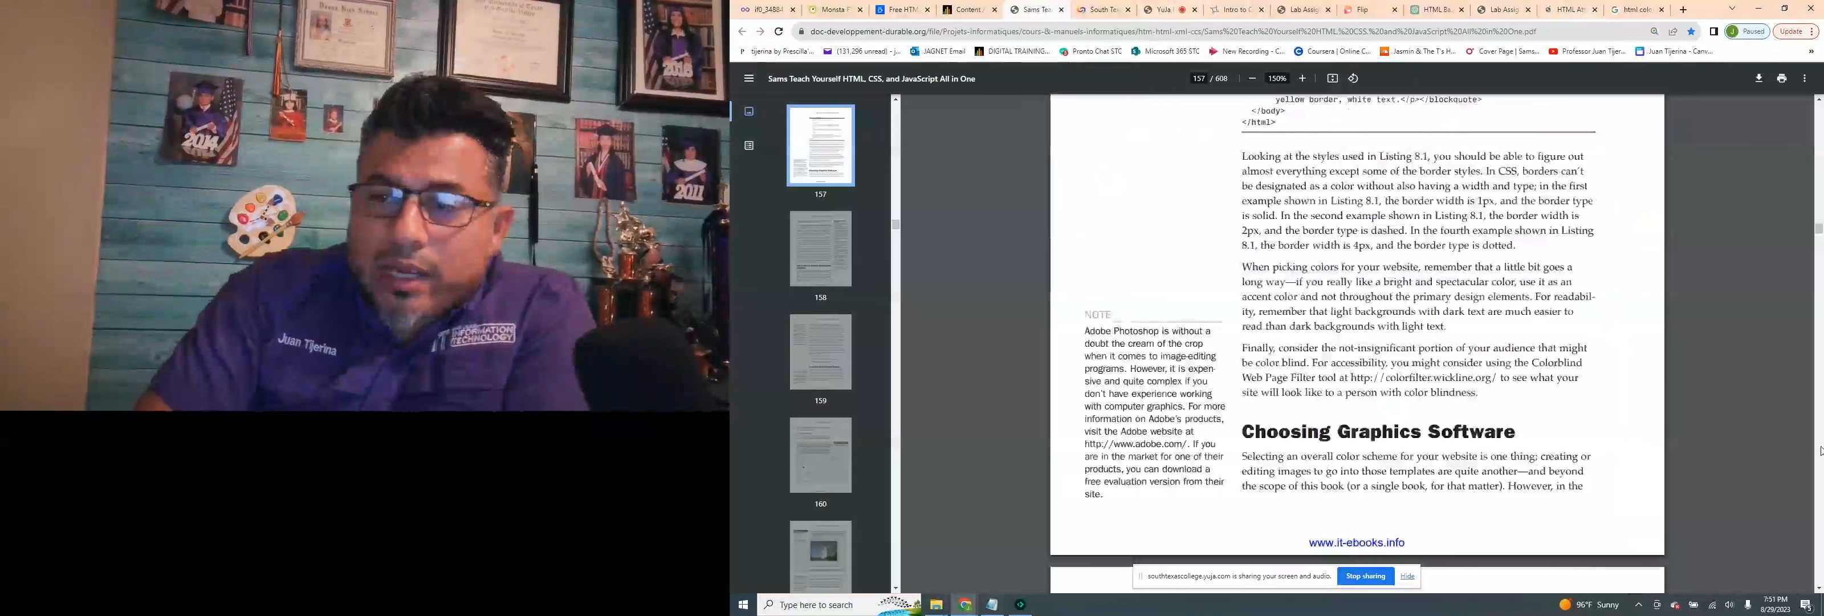
pyautogui.scroll(-3)
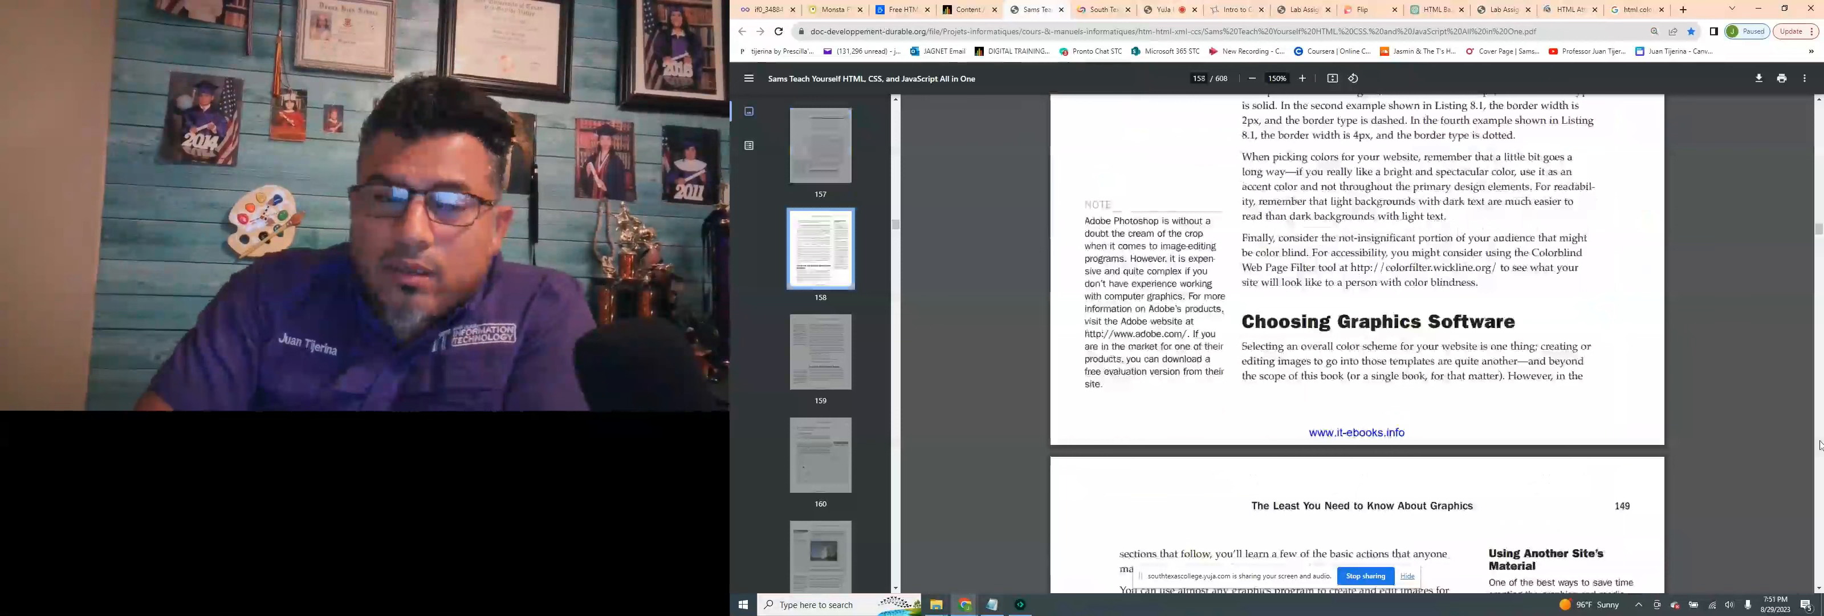
pyautogui.scroll(-3)
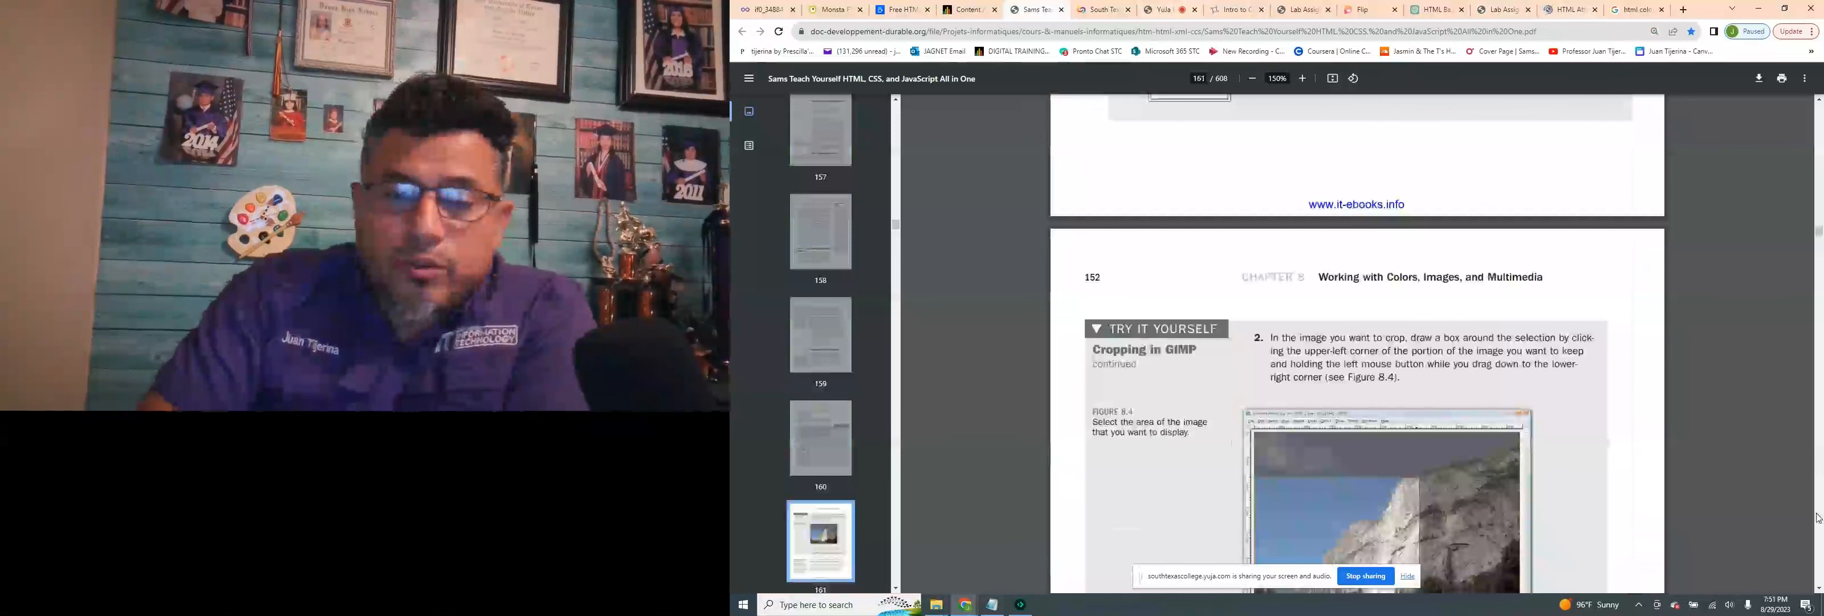
# Read pages 153–156 on resizing images and JPEG compression up to Creating Banners and Buttons
pyautogui.scroll(-3)
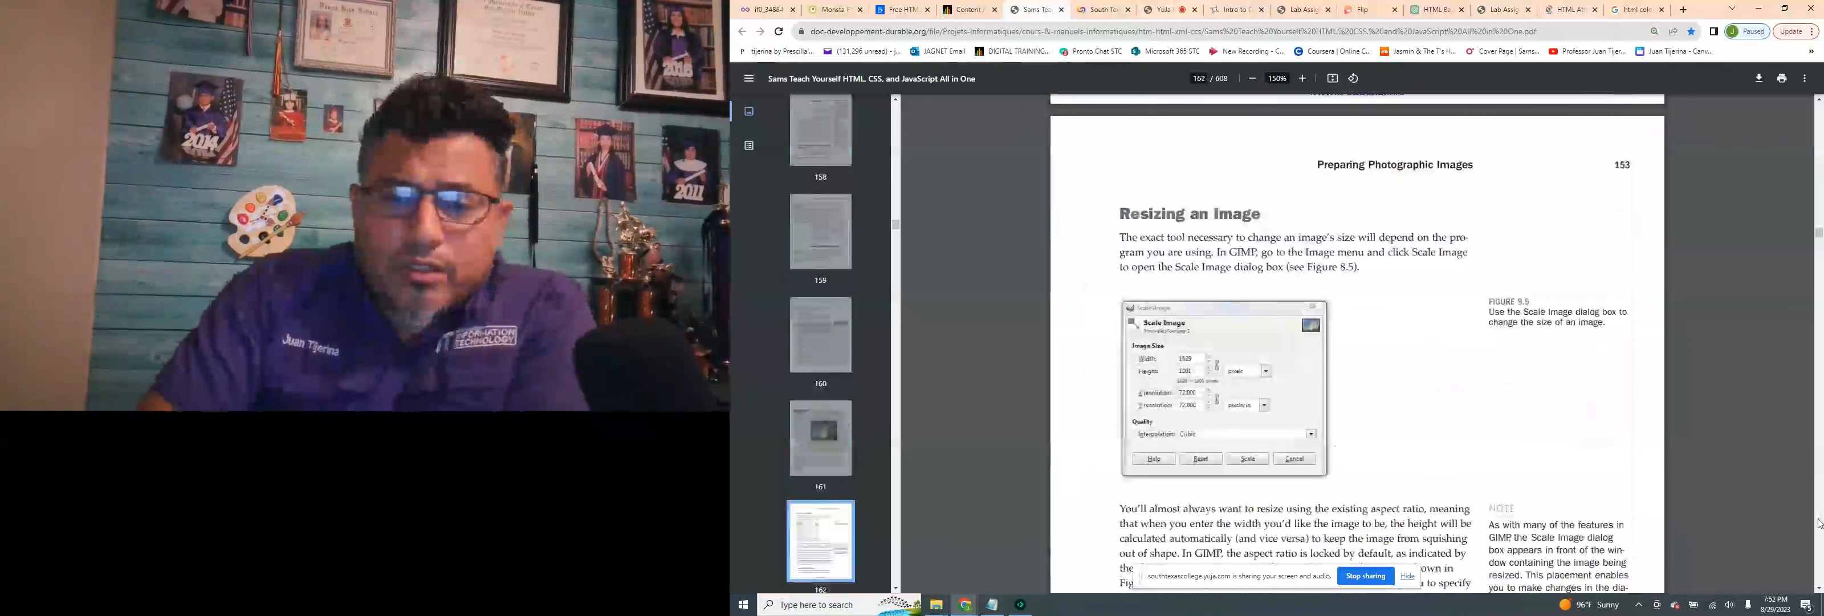
pyautogui.moveTo(1678, 431)
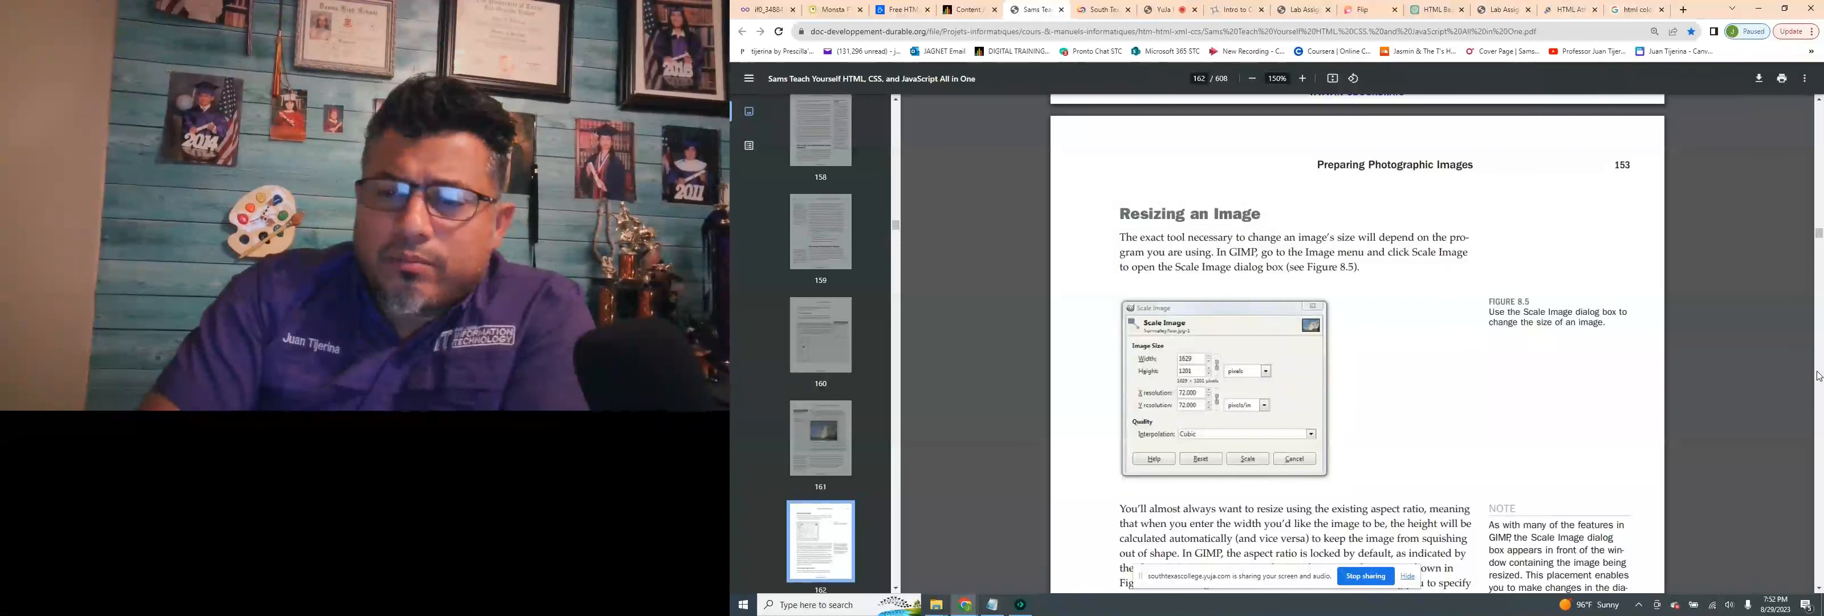
pyautogui.scroll(-3)
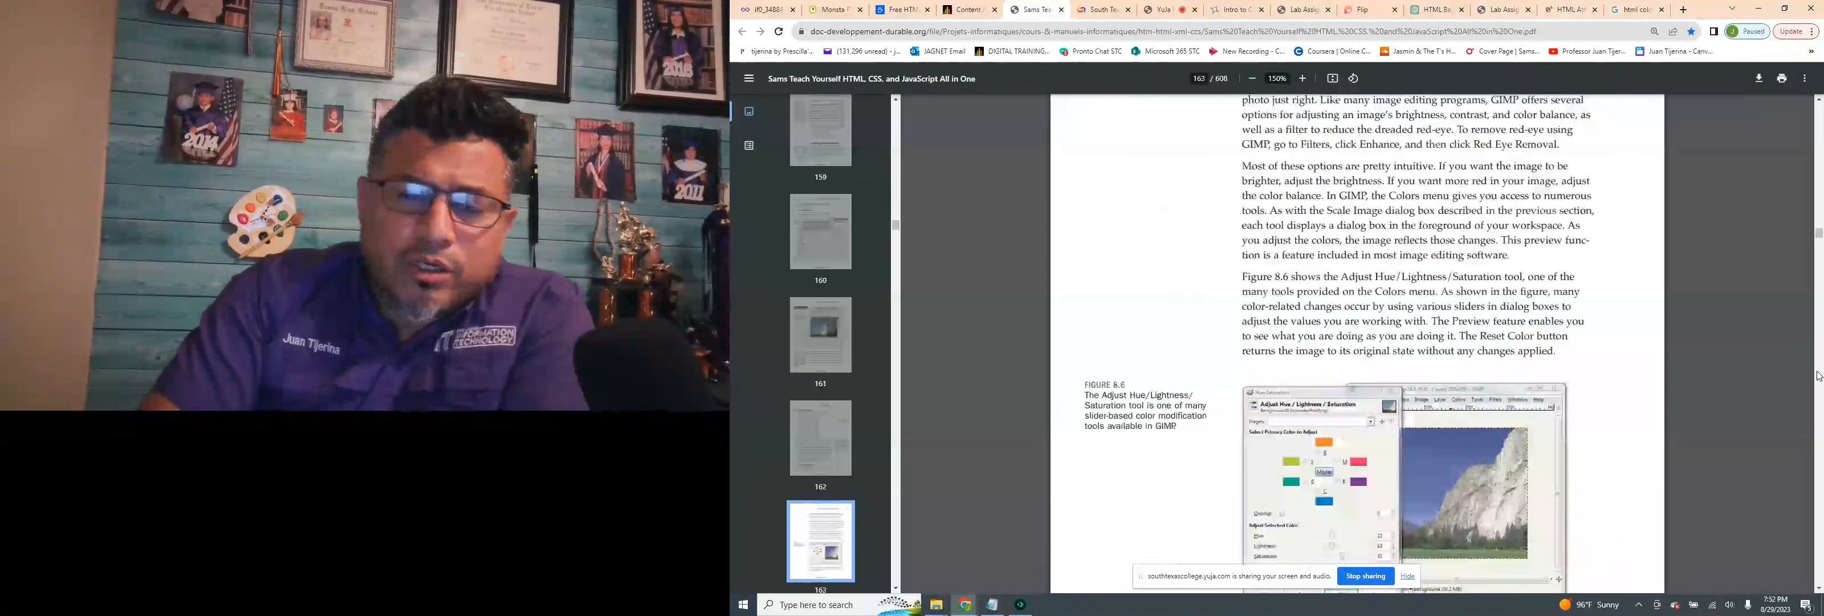
pyautogui.scroll(-3)
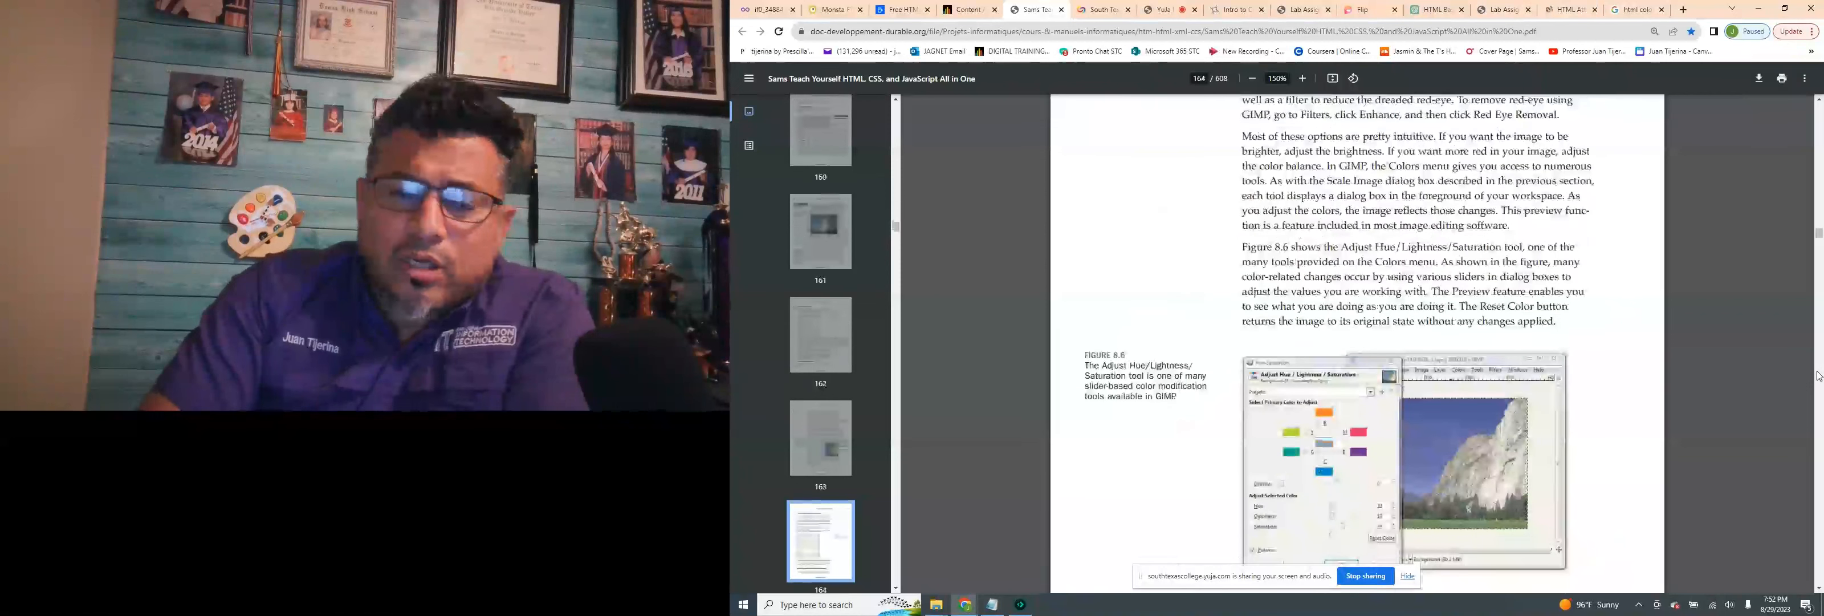
pyautogui.scroll(-3)
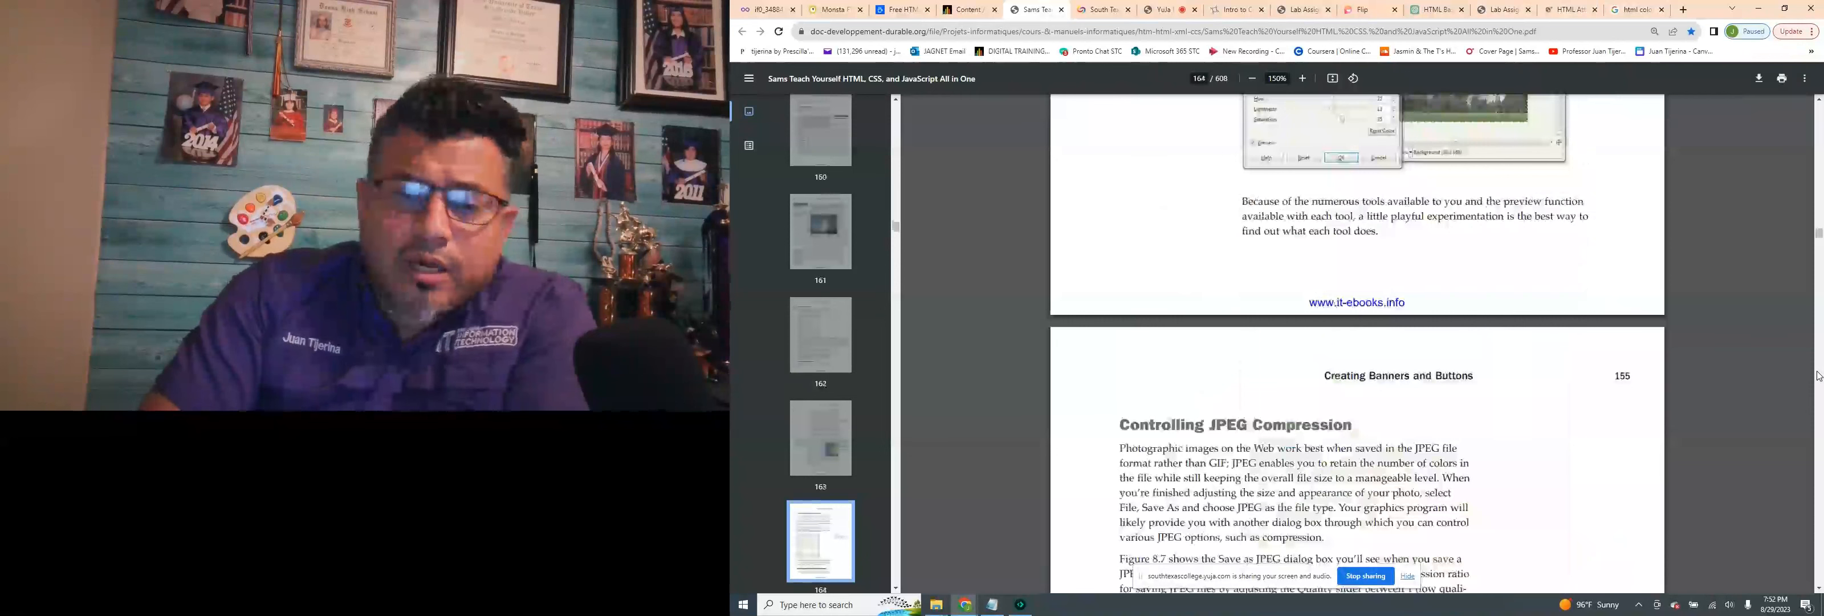
pyautogui.scroll(-3)
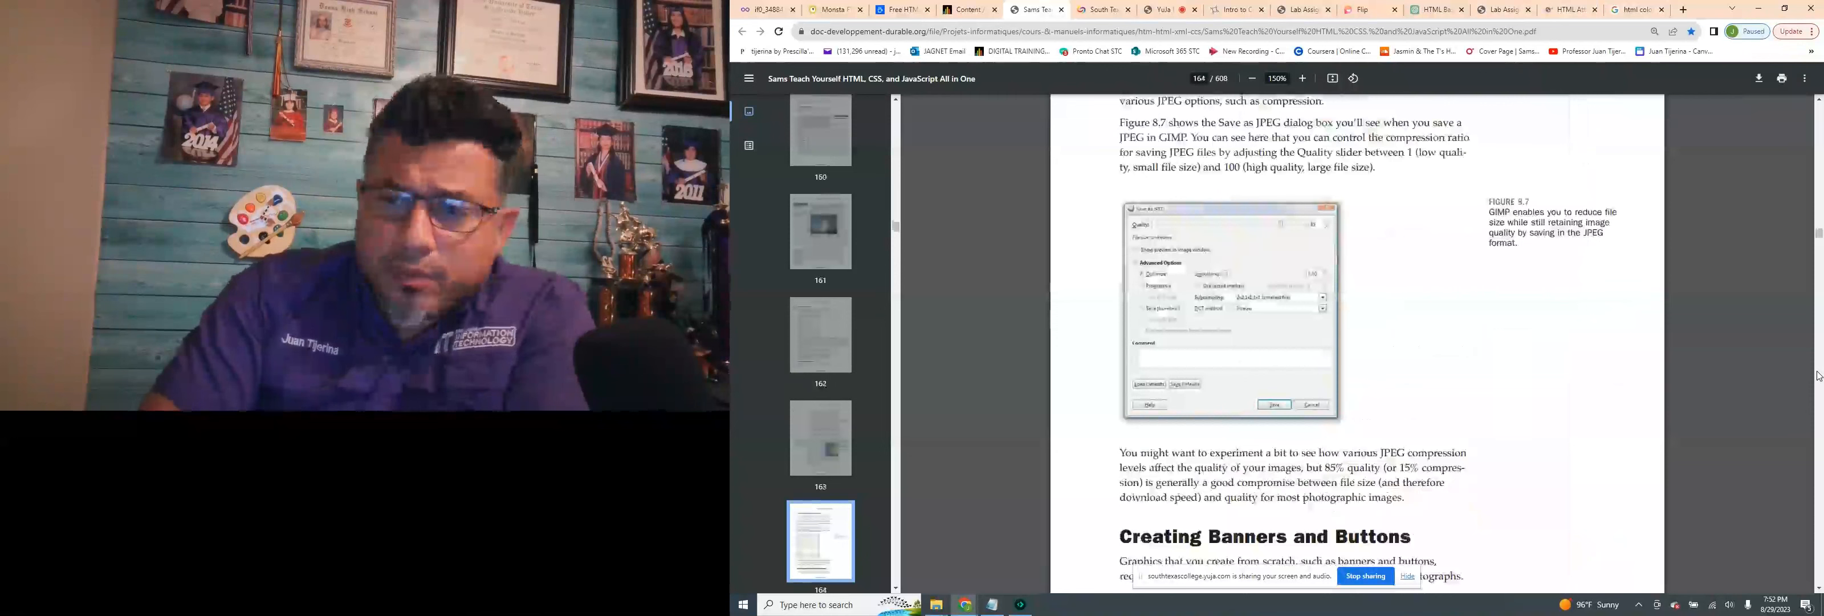
pyautogui.scroll(-3)
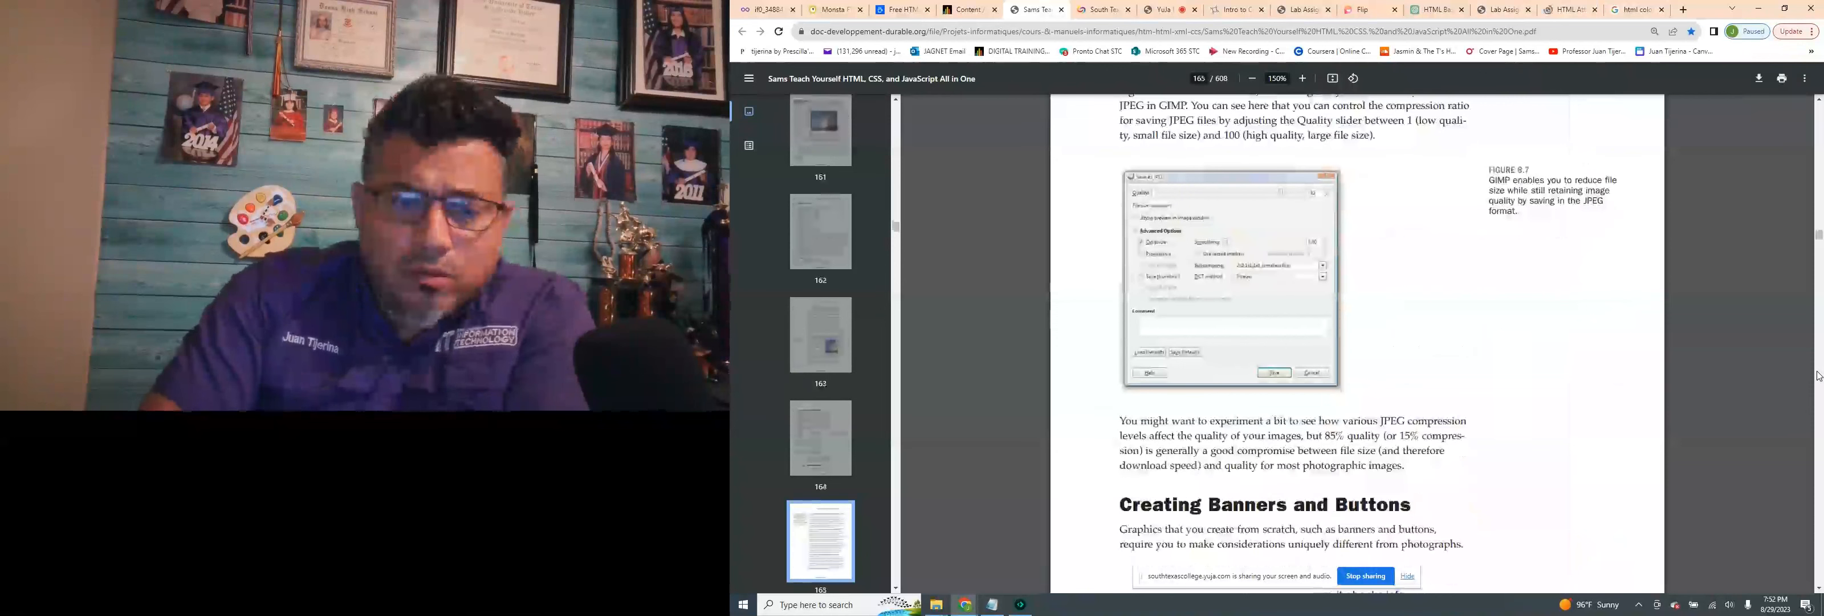
pyautogui.scroll(-3)
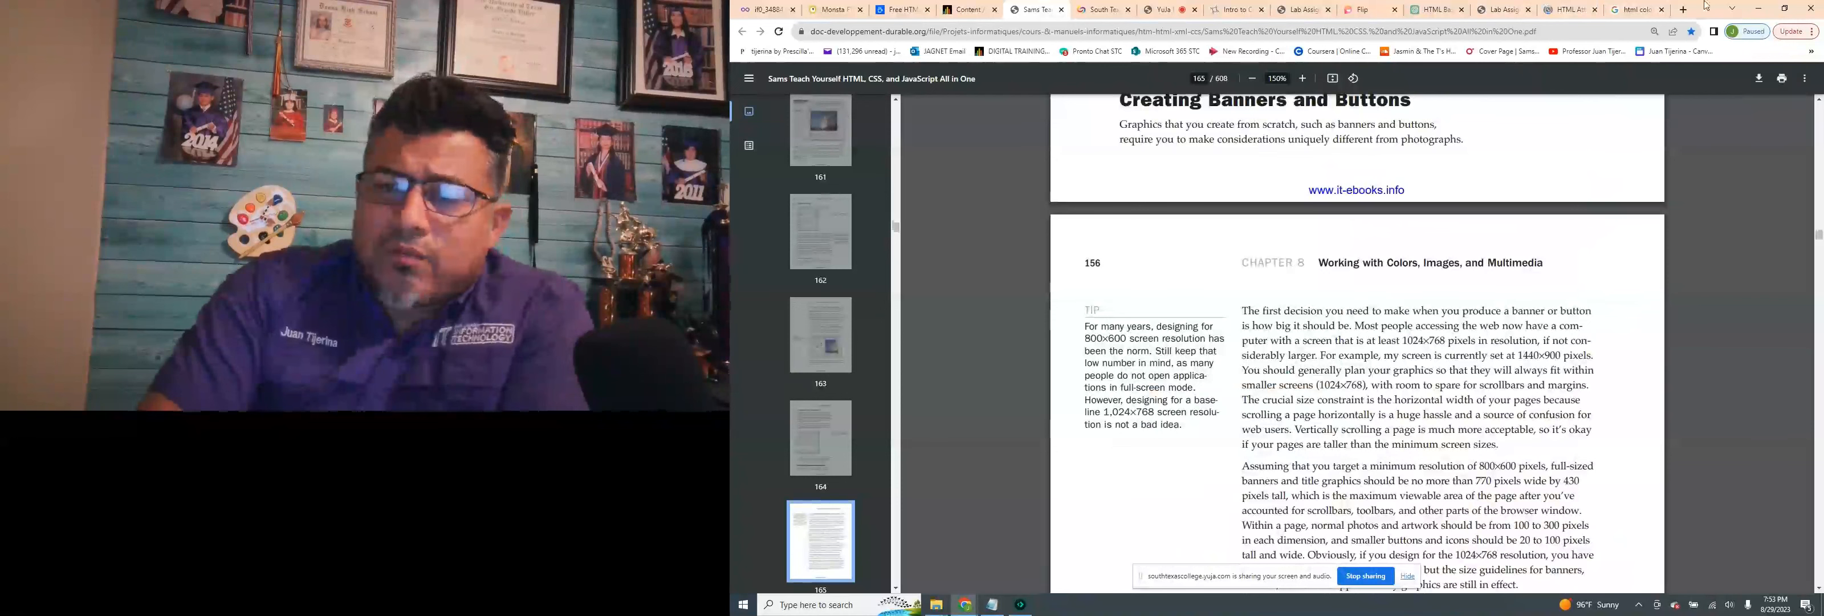
# Switch from the textbook to the Google html color picker search results
pyautogui.click(1628, 9)
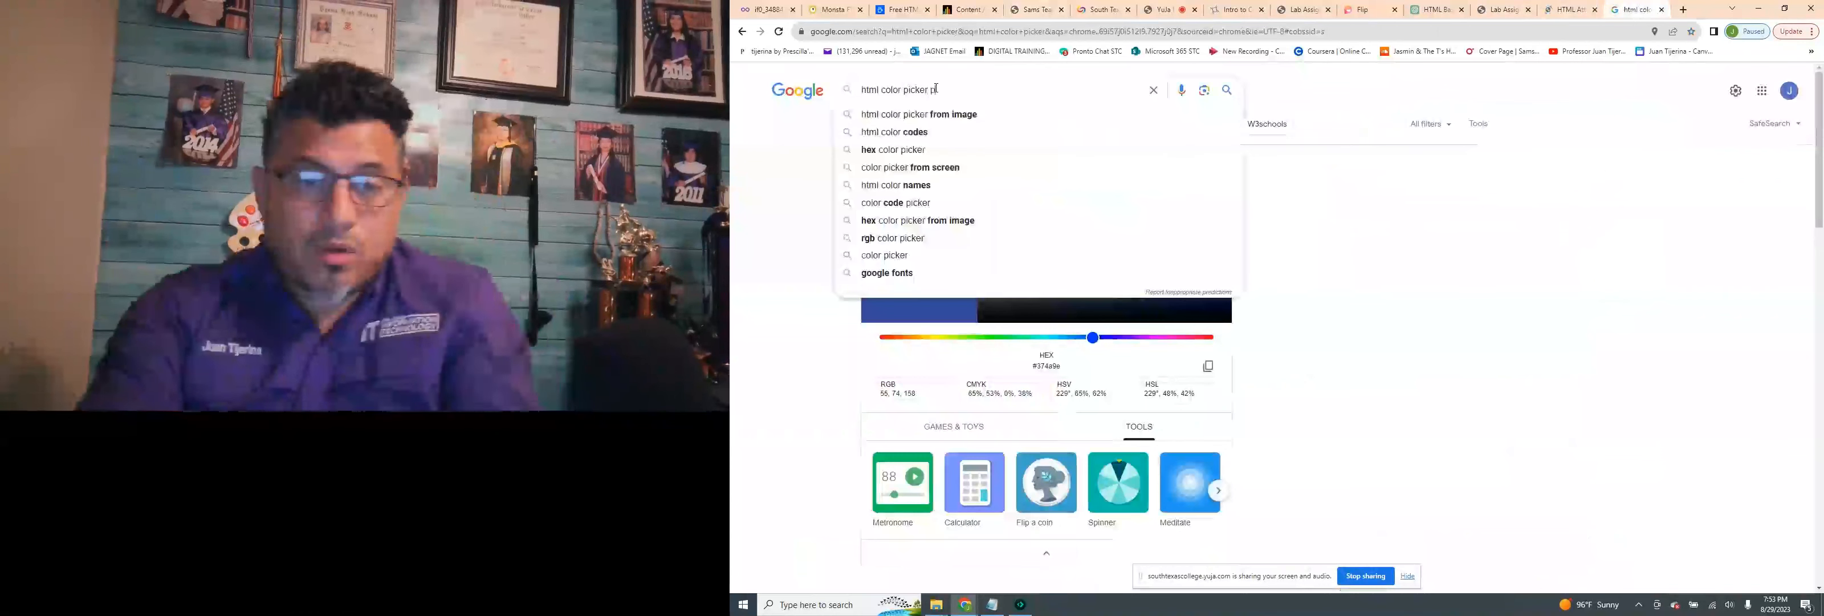
# Search HTML color codes for pink, then bring up the CoffeeCup Free HTML Editor page
pyautogui.write('ink')
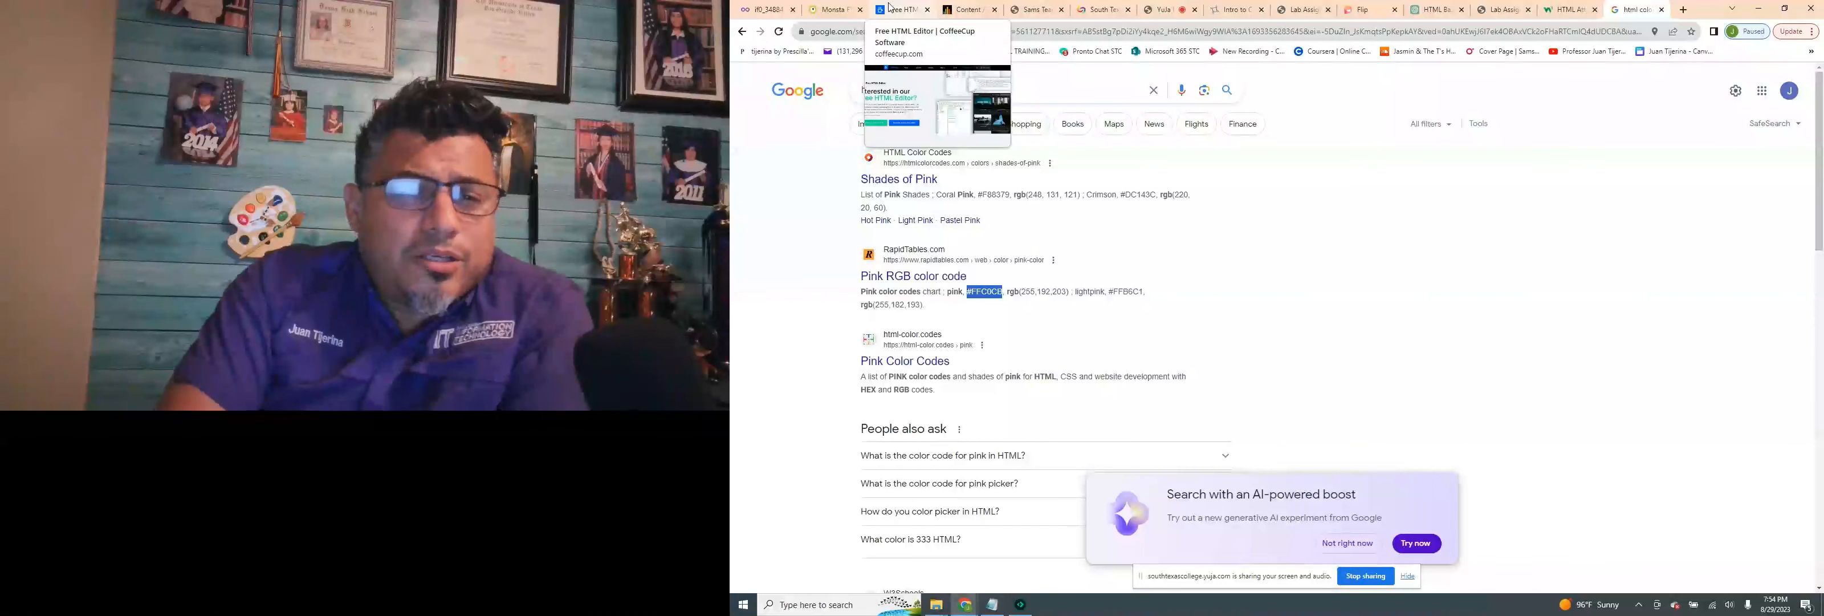
pyautogui.click(901, 9)
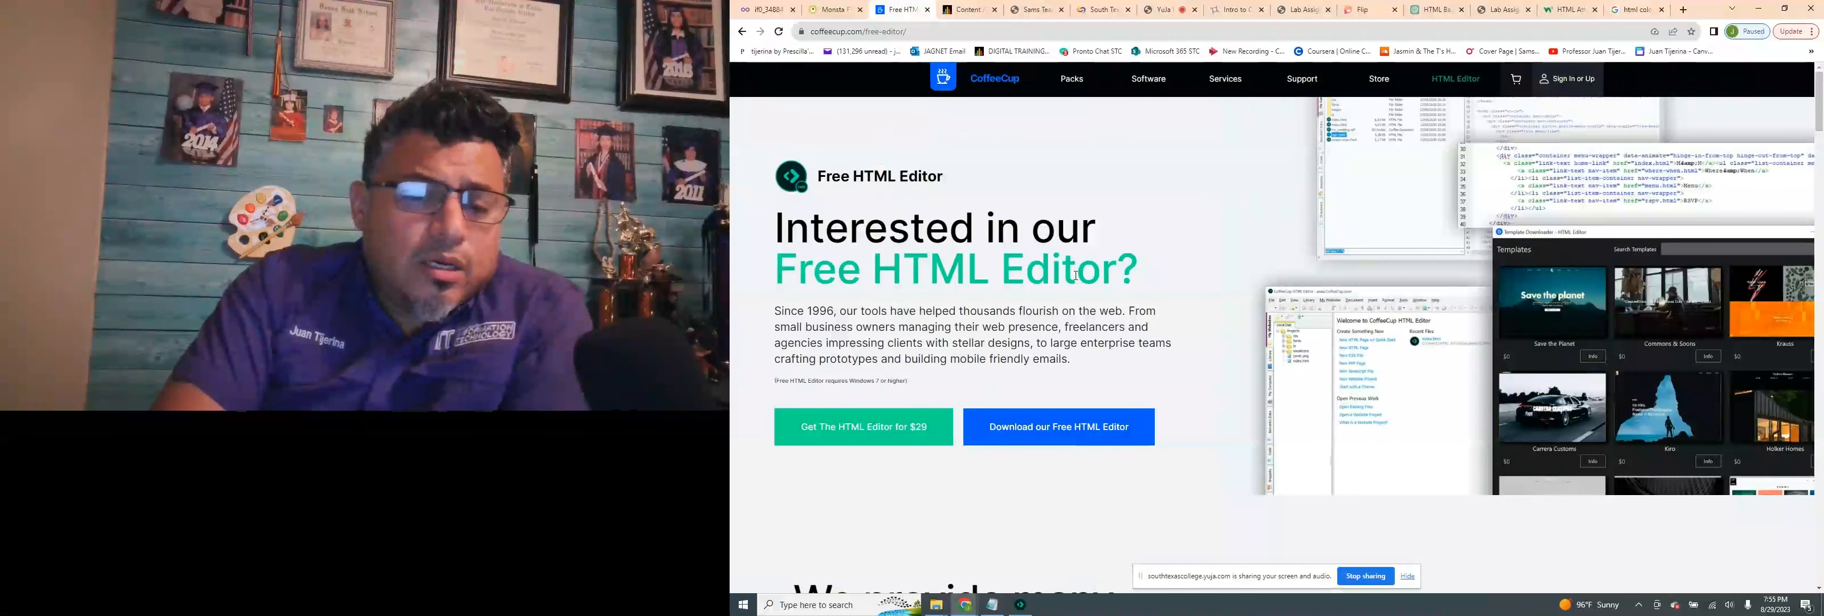
pyautogui.moveTo(764, 9)
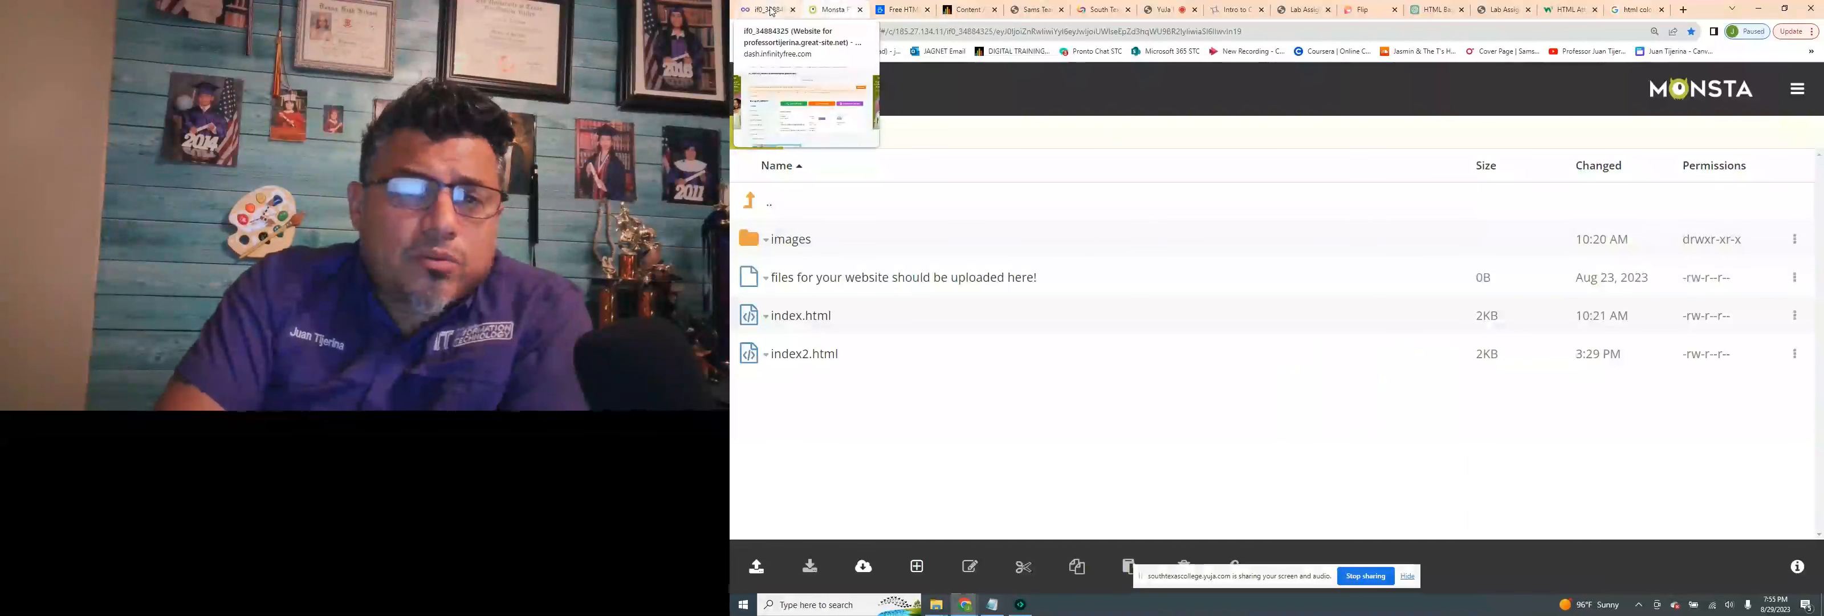
# Switch from the CoffeeCup editor page to the course syllabus showing Week 2's topics
pyautogui.click(1237, 9)
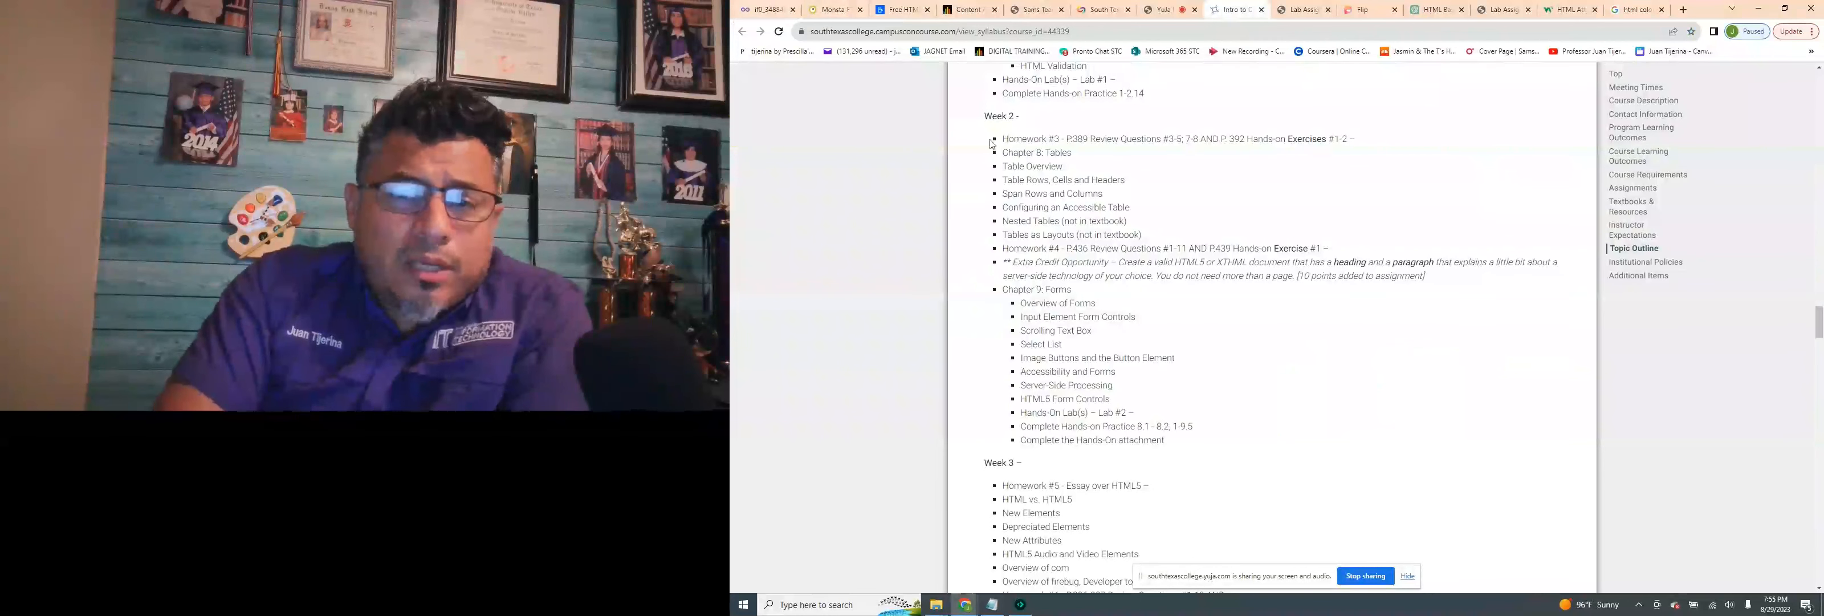
pyautogui.moveTo(1251, 385)
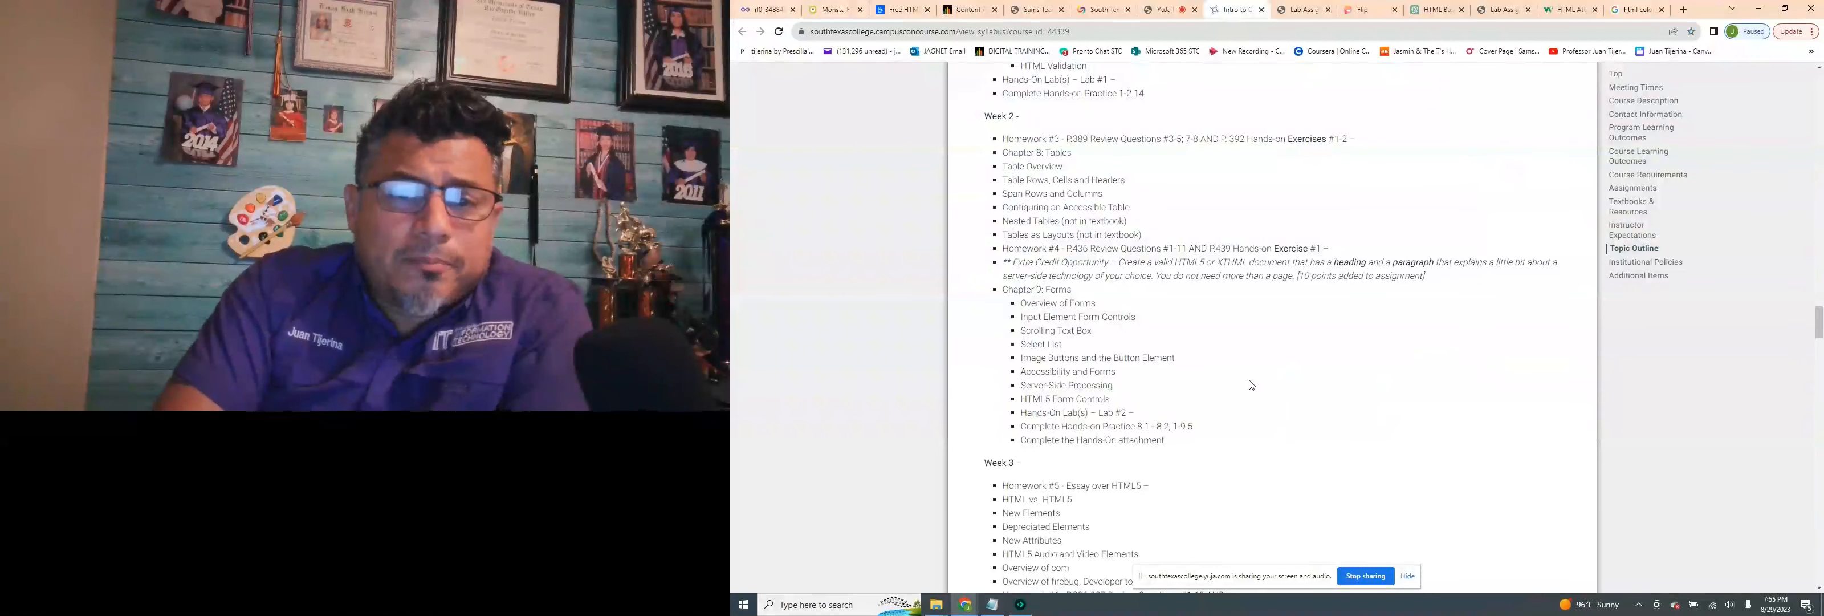
pyautogui.moveTo(936, 235)
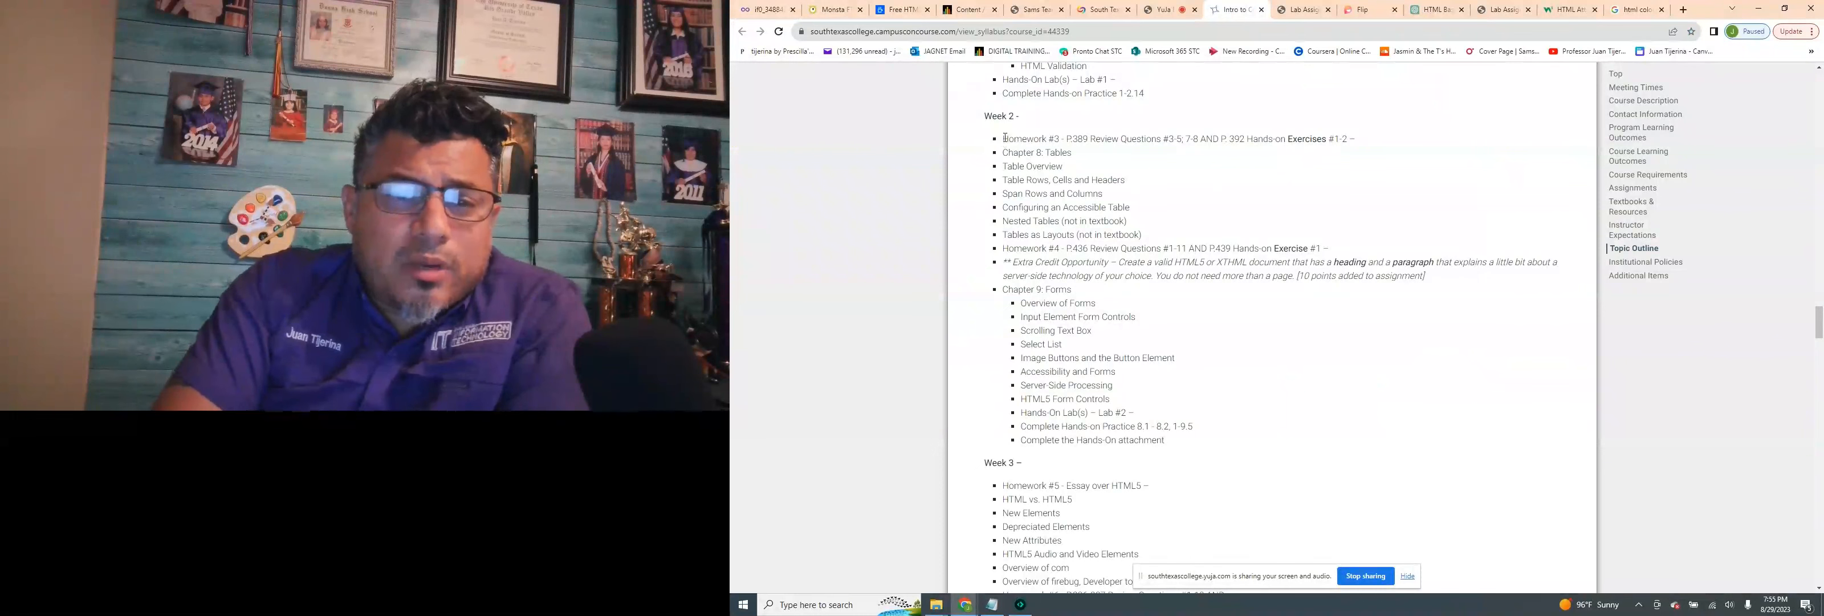
pyautogui.moveTo(1003, 138); pyautogui.dragTo(1024, 276)
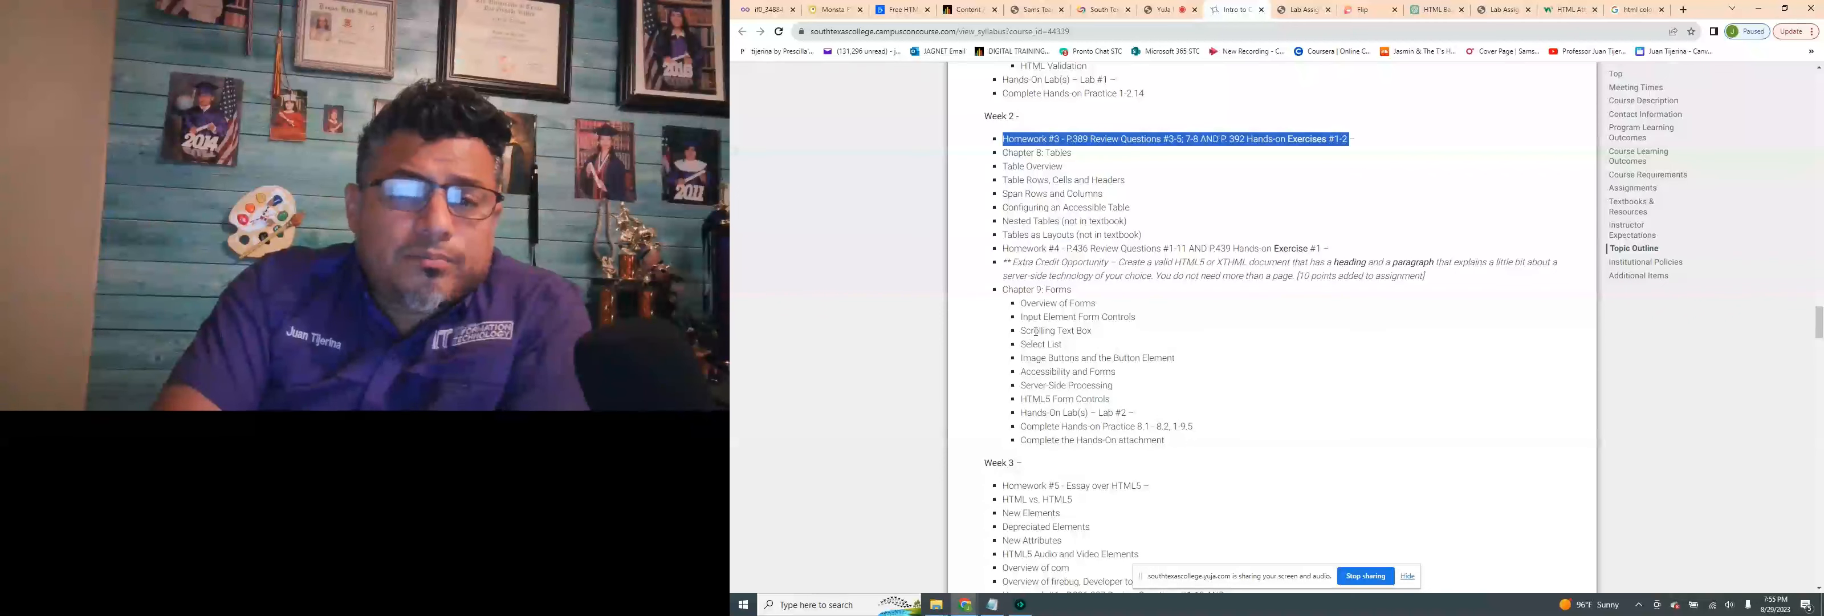
pyautogui.click(1195, 174)
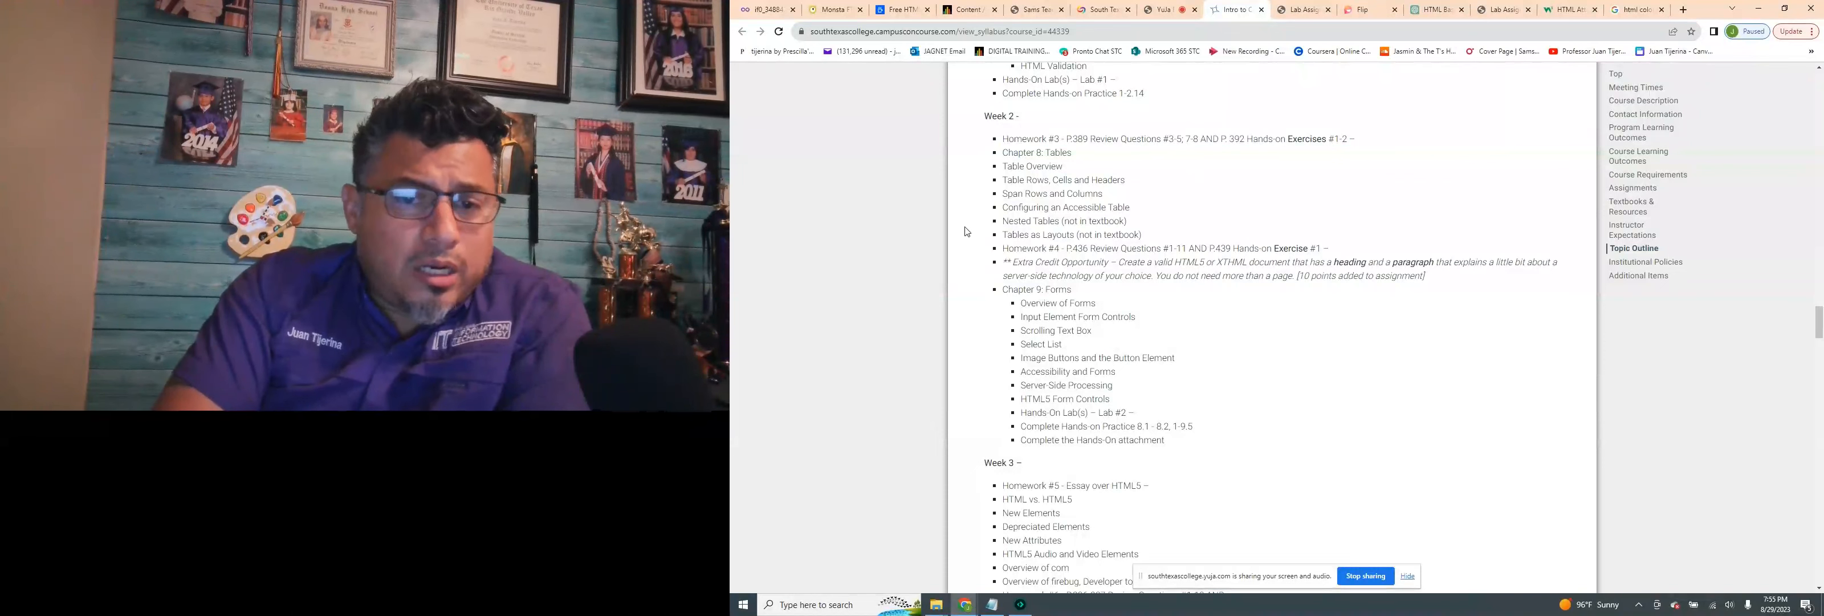
pyautogui.moveTo(1082, 207)
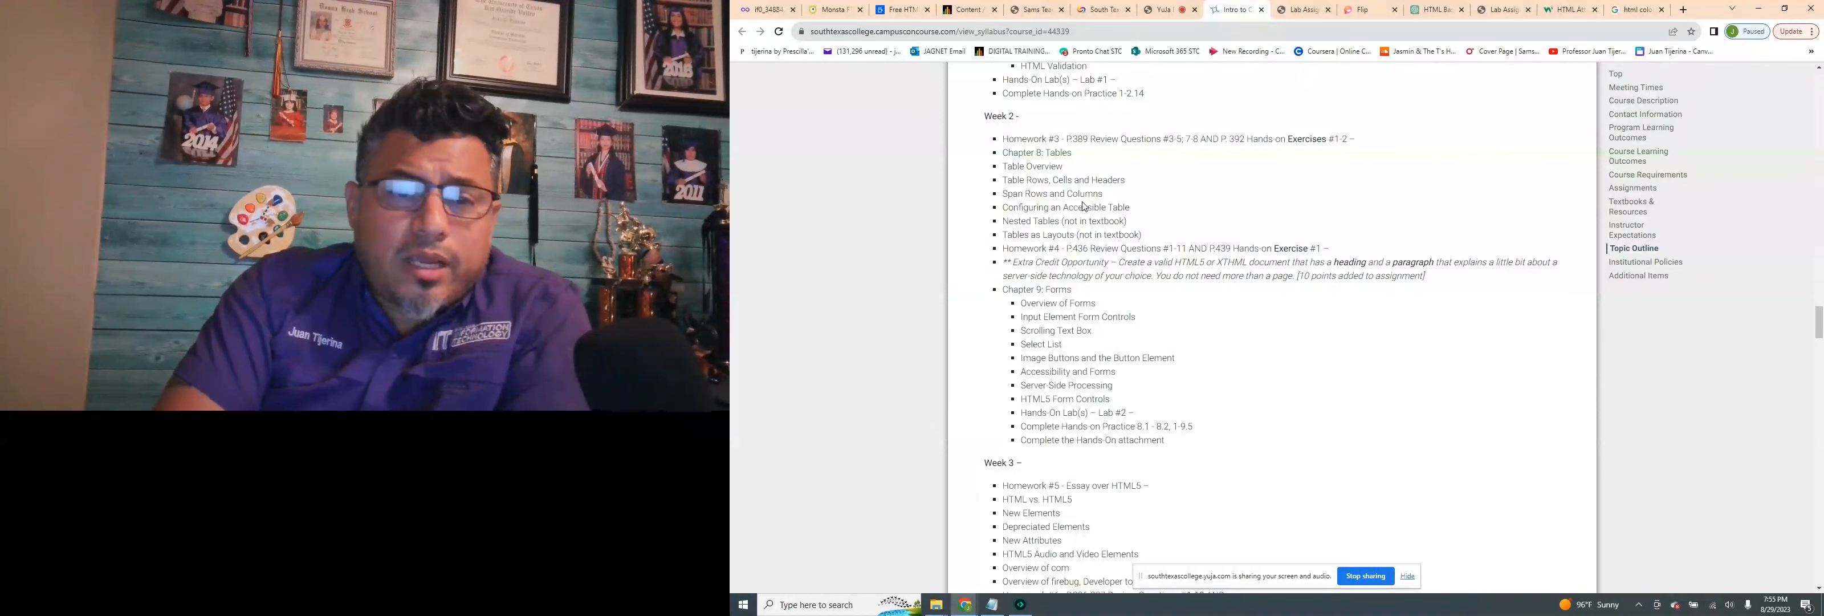